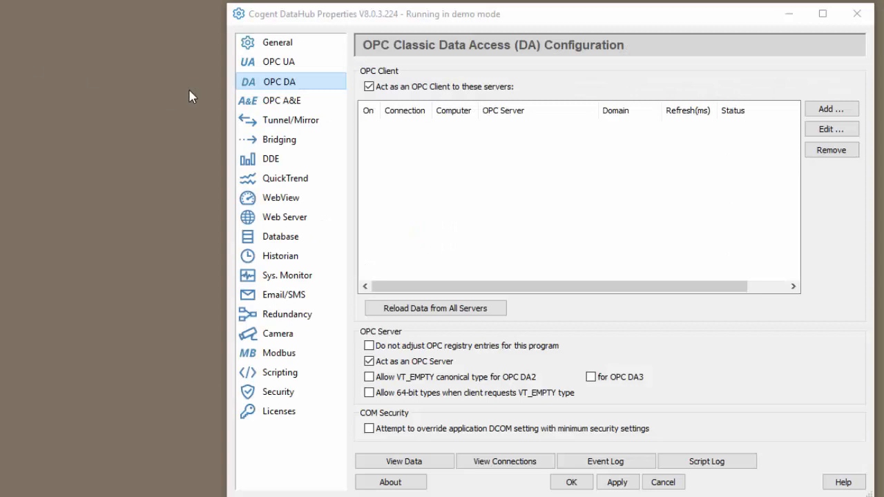
{"action": "mouse_move", "coordinate": [322, 102]}
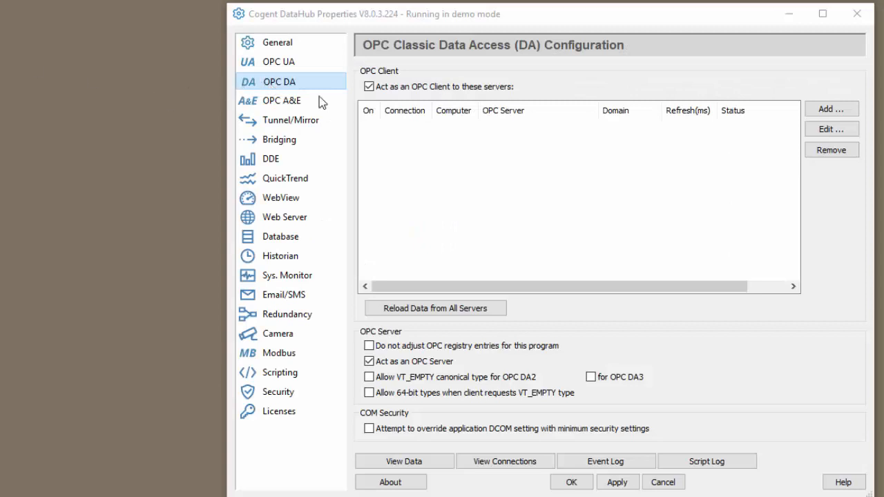
- Add an OPC DA connection to Toolbox OPC Power Server 6.2, domain topserver, 1000 ms update rate
{"action": "left_click", "coordinate": [831, 109]}
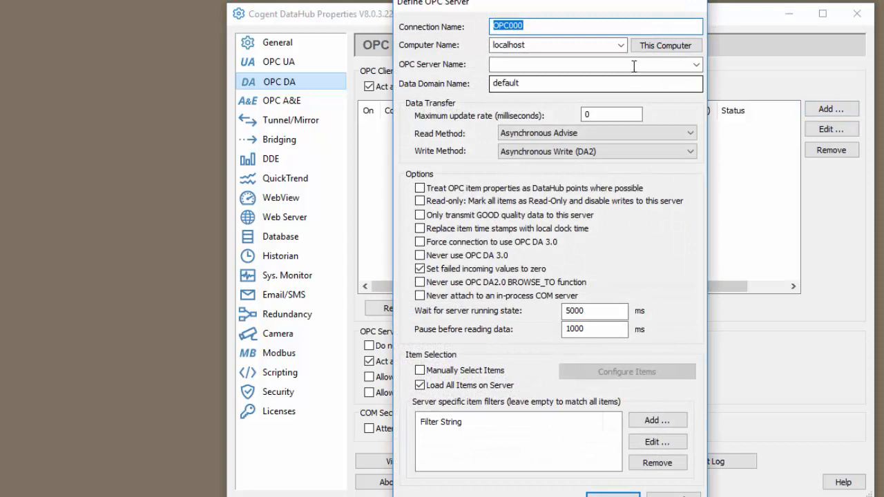
{"action": "left_click", "coordinate": [696, 65]}
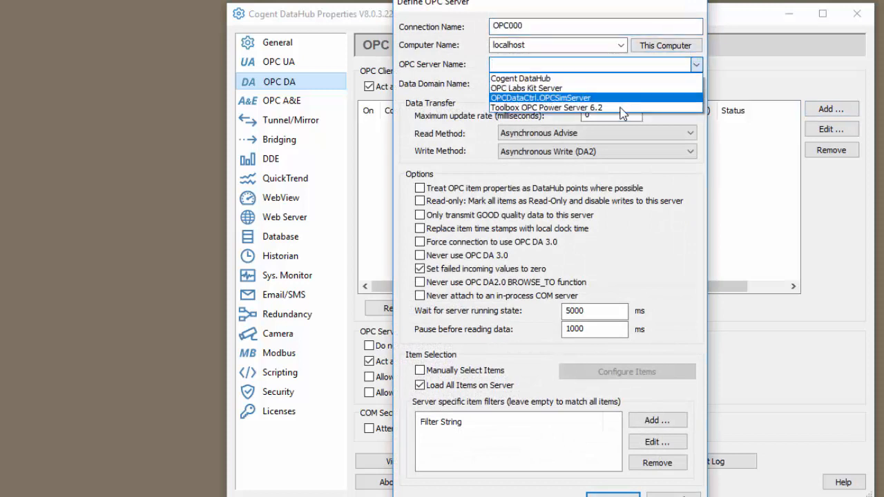
{"action": "left_click", "coordinate": [547, 107]}
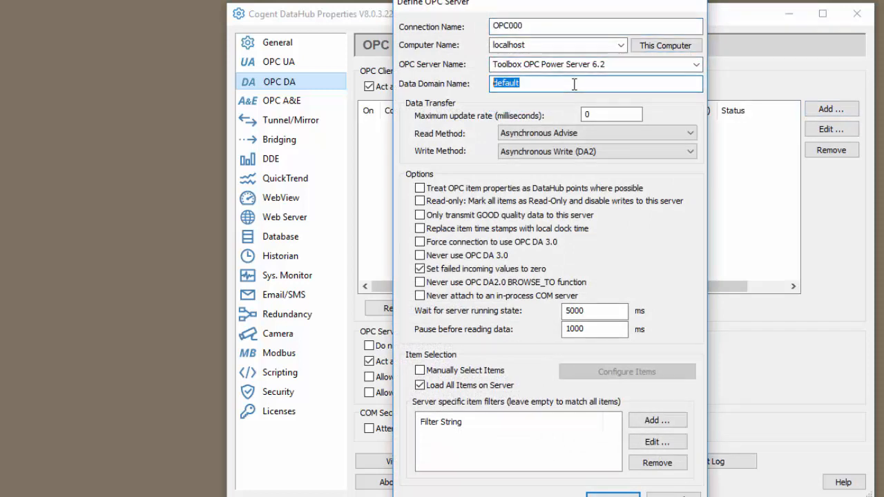
{"action": "type", "text": "topserver"}
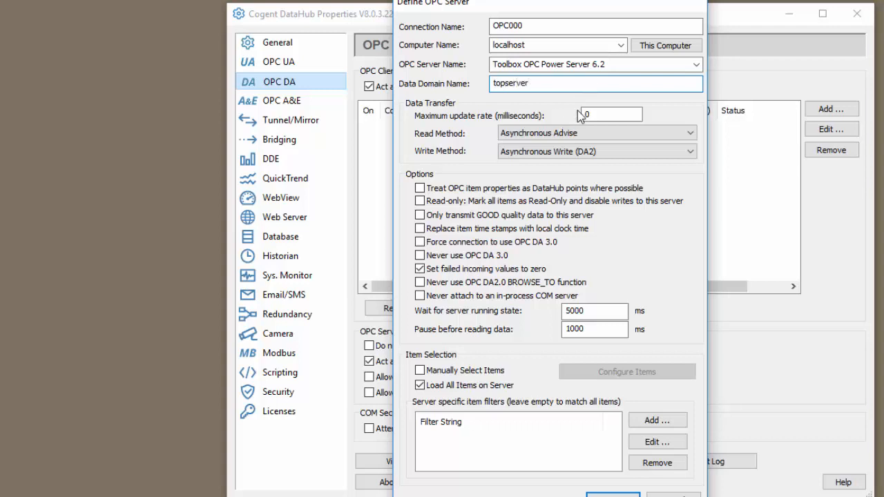
{"action": "left_click", "coordinate": [611, 115]}
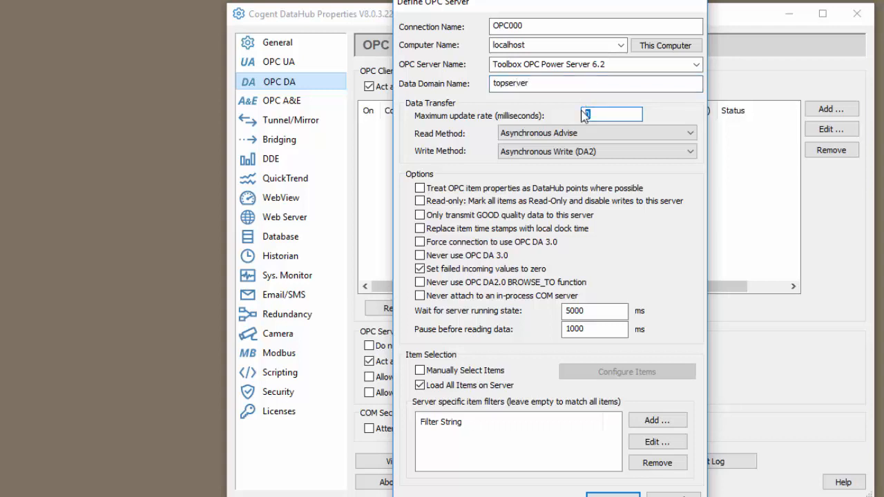
{"action": "type", "text": "1000"}
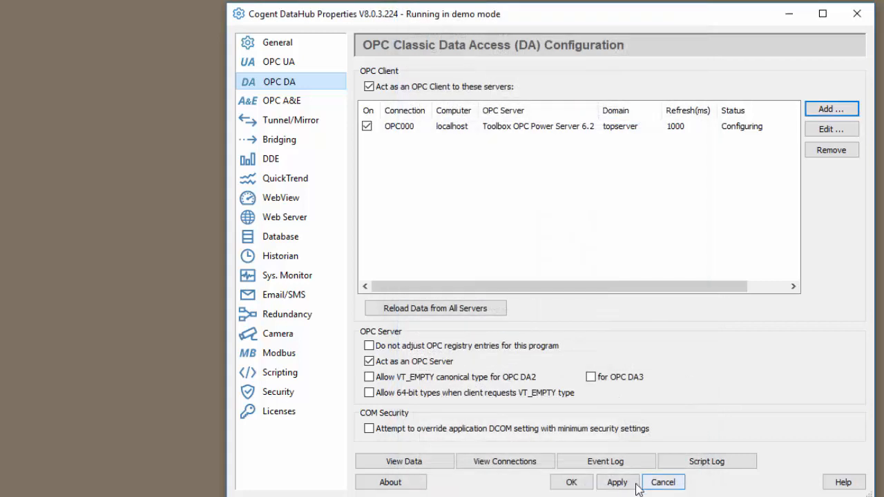
{"action": "left_click", "coordinate": [617, 482]}
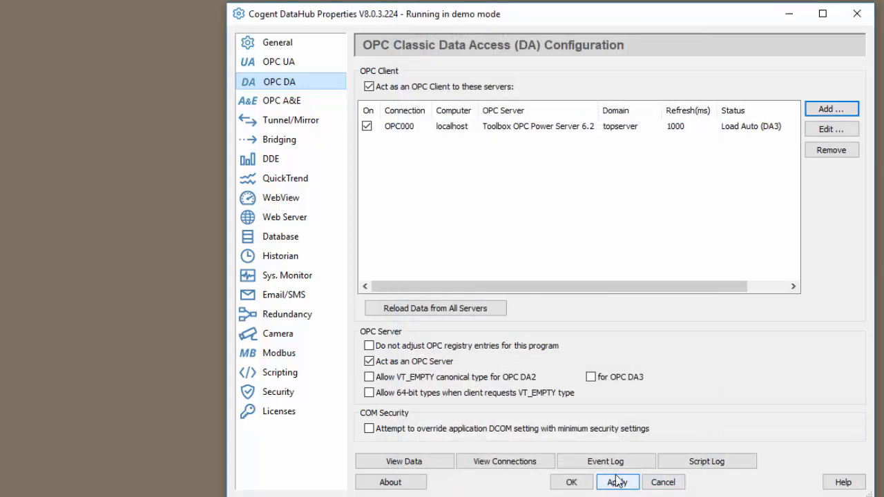
{"action": "left_click", "coordinate": [617, 482]}
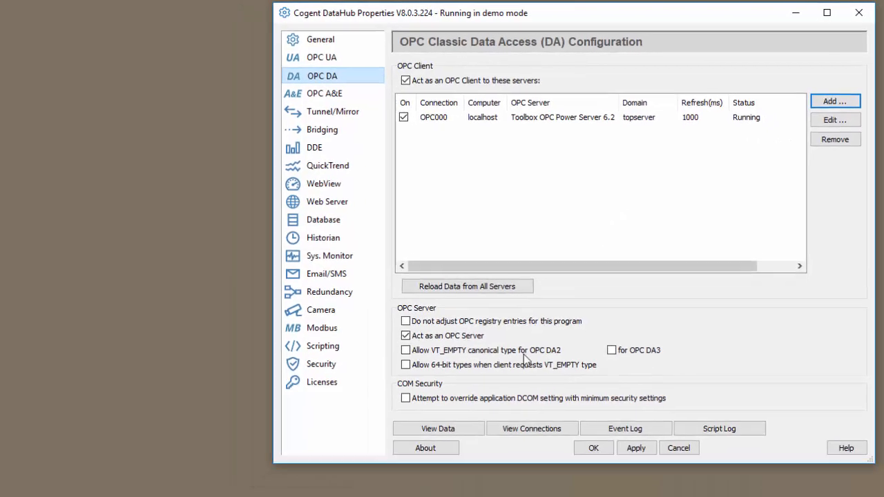
- Open View Data and select the topserver K Registers group to list its points
{"action": "left_click", "coordinate": [438, 429]}
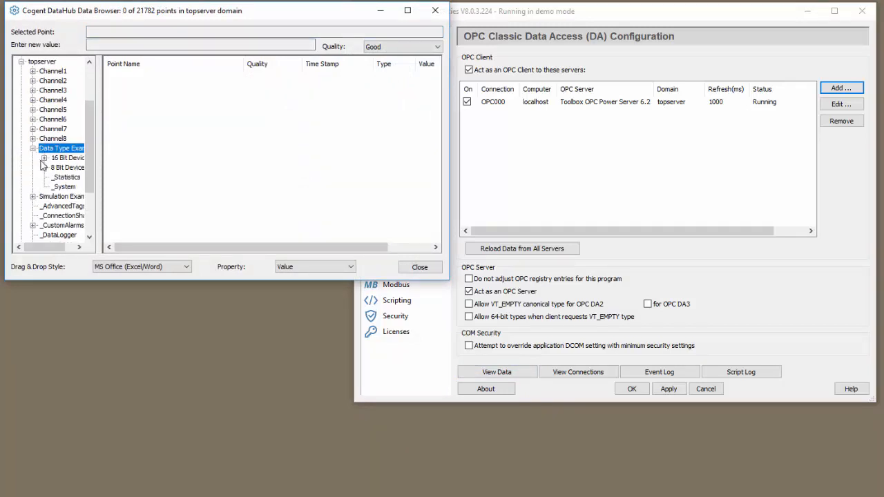
{"action": "left_click", "coordinate": [67, 158]}
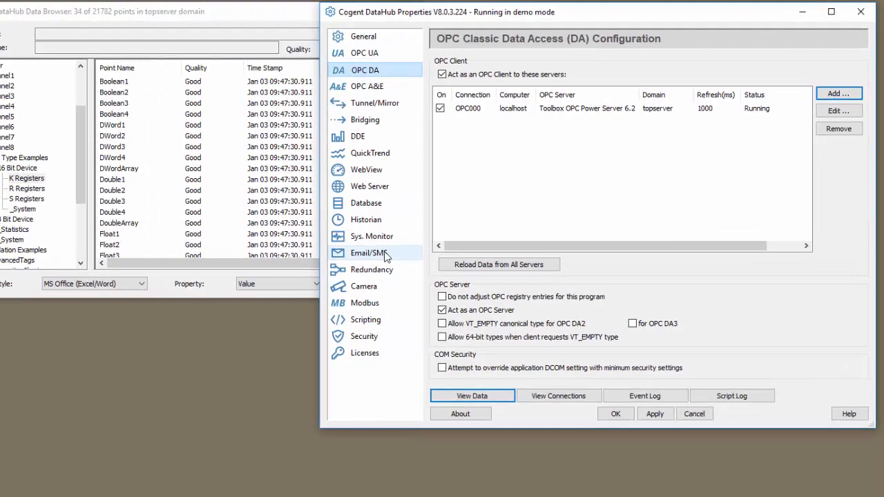
{"action": "left_click", "coordinate": [368, 253]}
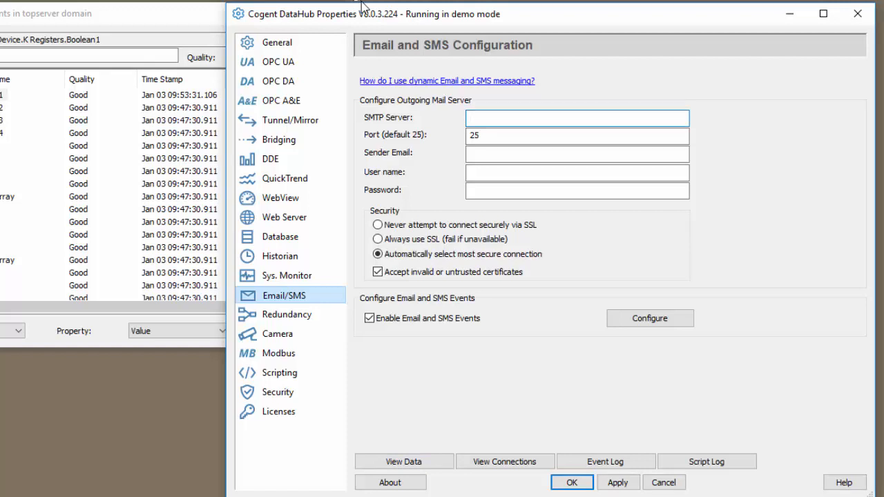
{"action": "type", "text": "smtp"}
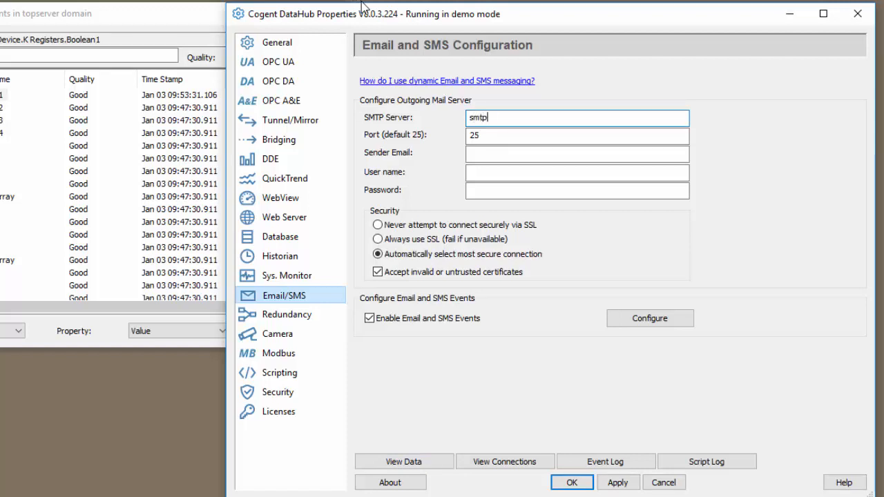
{"action": "type", "text": ".caro.mne"}
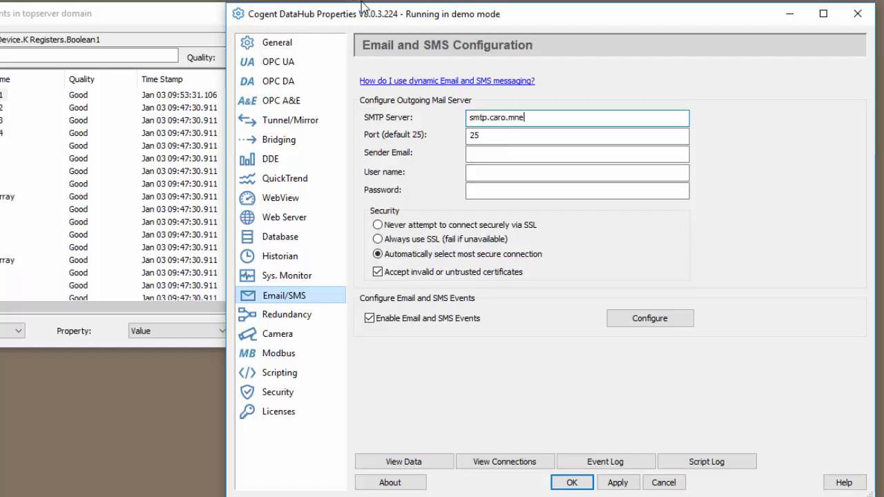
{"action": "type", "text": "net"}
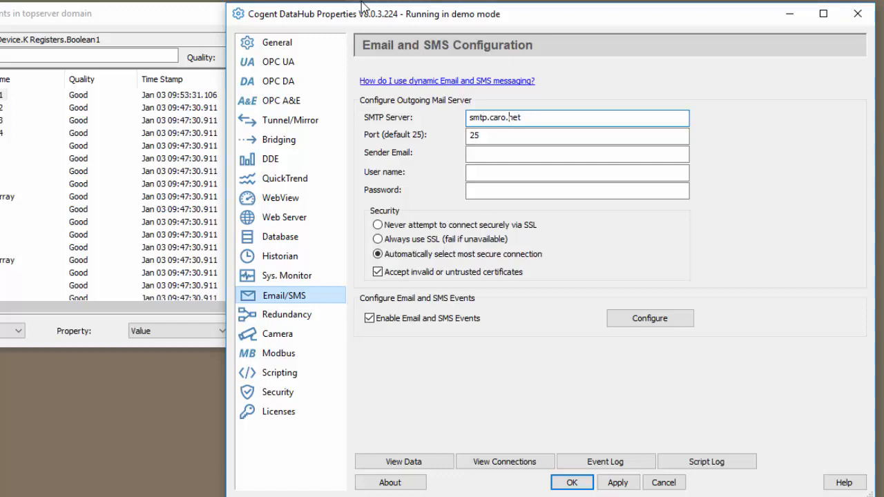
{"action": "left_click", "coordinate": [576, 153]}
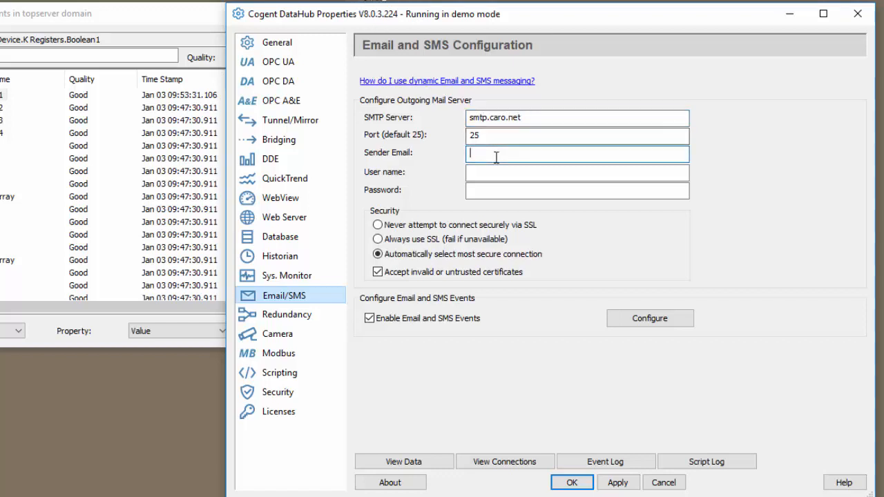
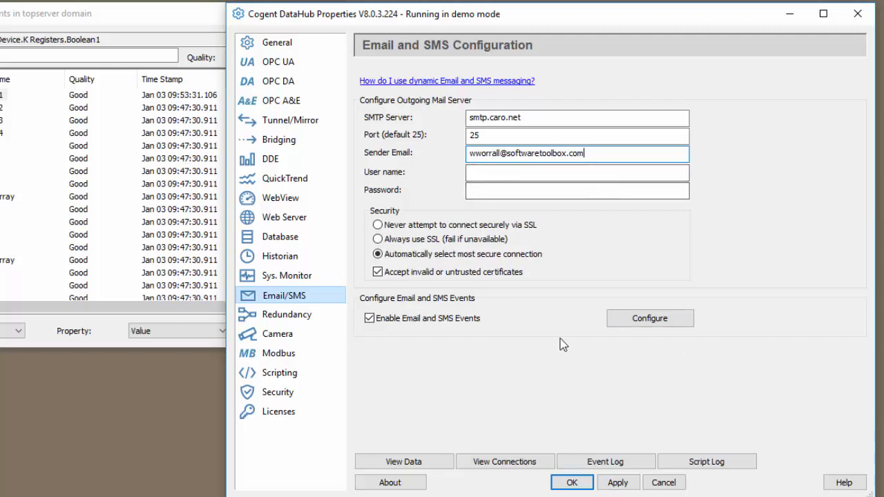
{"action": "left_click", "coordinate": [616, 483]}
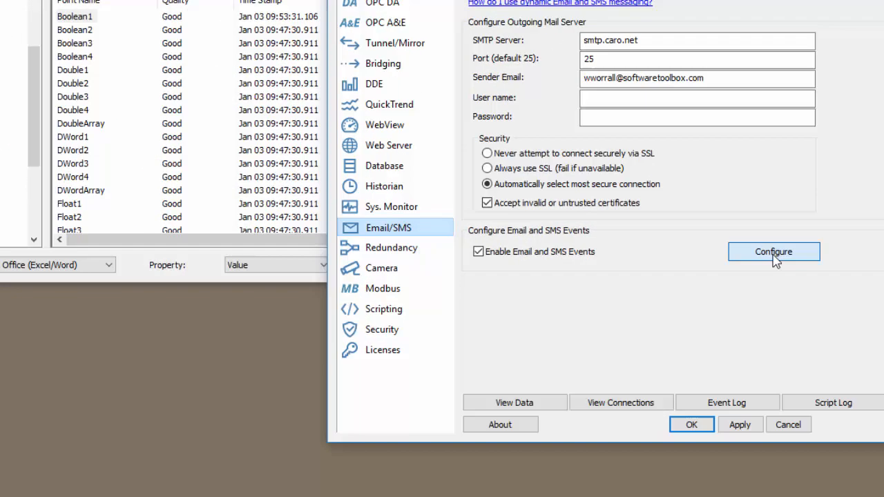
- Start a new email event with a recipient and subject 'Alarm High'
{"action": "left_click", "coordinate": [774, 251]}
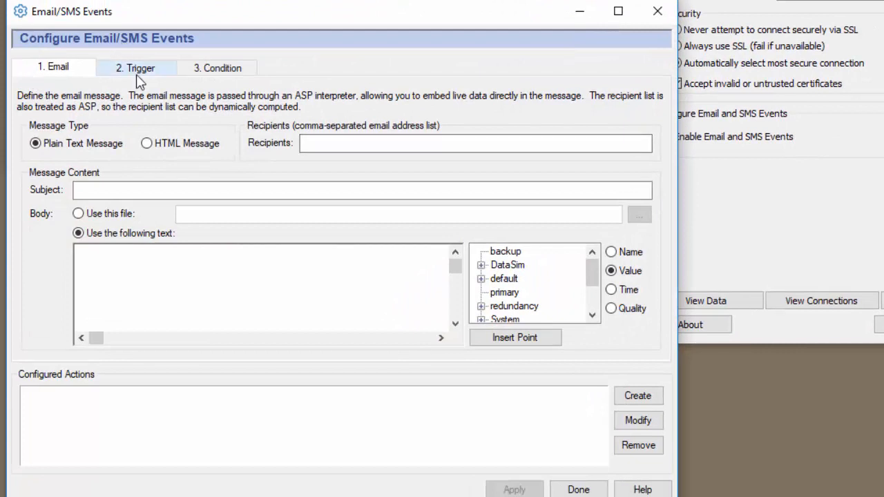
{"action": "left_click", "coordinate": [476, 143]}
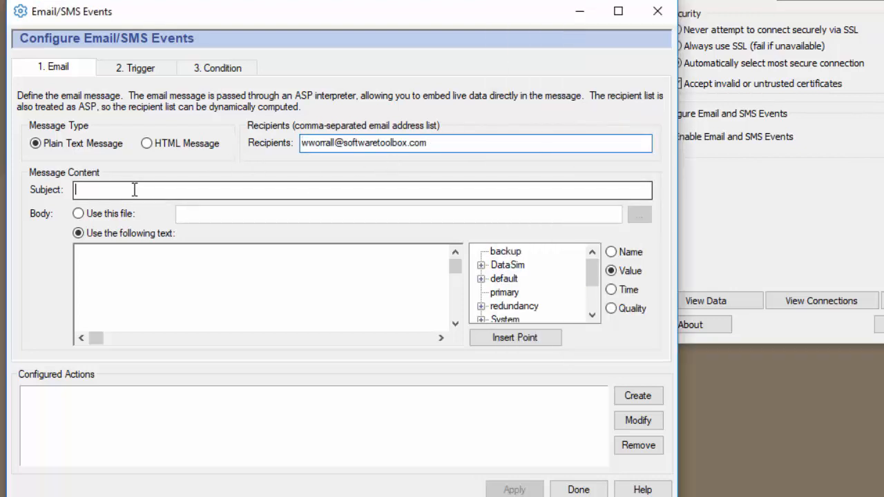
{"action": "left_click", "coordinate": [362, 190]}
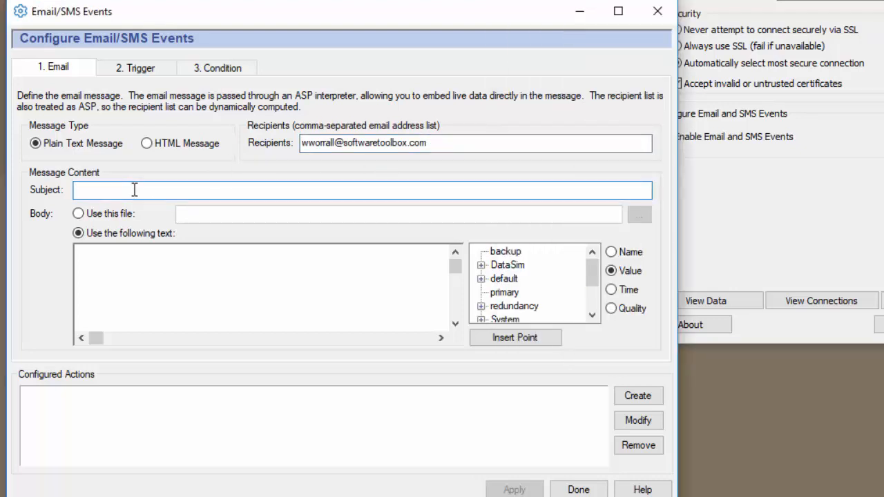
{"action": "type", "text": "Alarm High"}
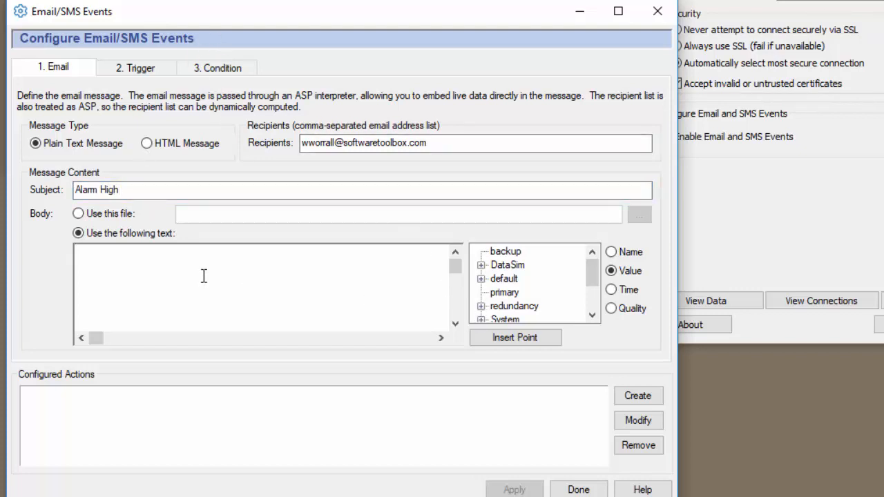
- Write the body text 'There was a High Alarm for tag'
{"action": "left_click", "coordinate": [207, 276]}
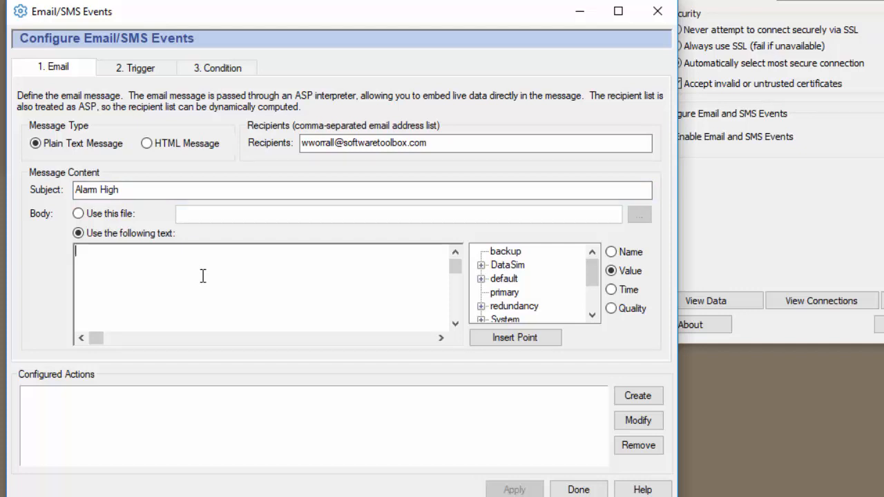
{"action": "type", "text": "There was a H"}
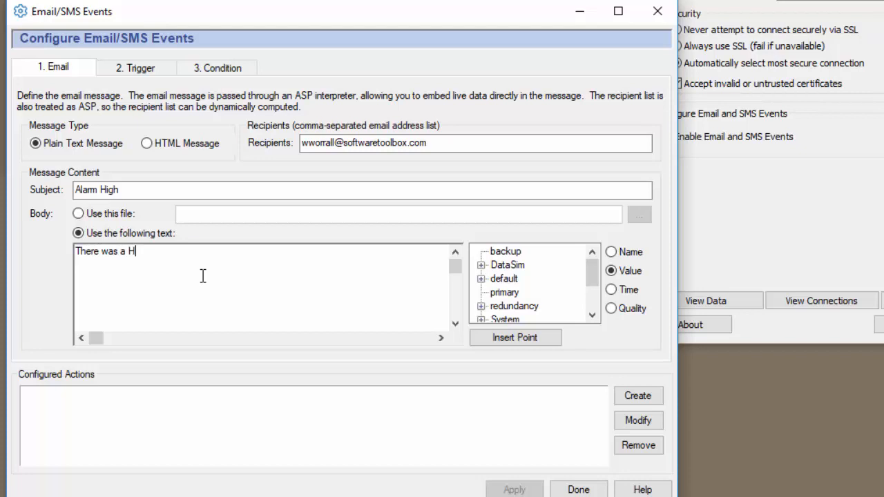
{"action": "type", "text": "igh Alarm"}
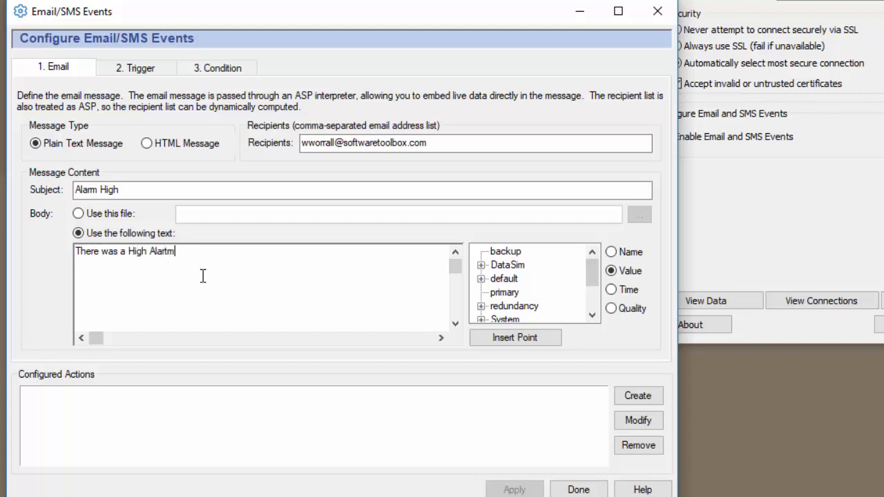
{"action": "type", "text": "for tag:"}
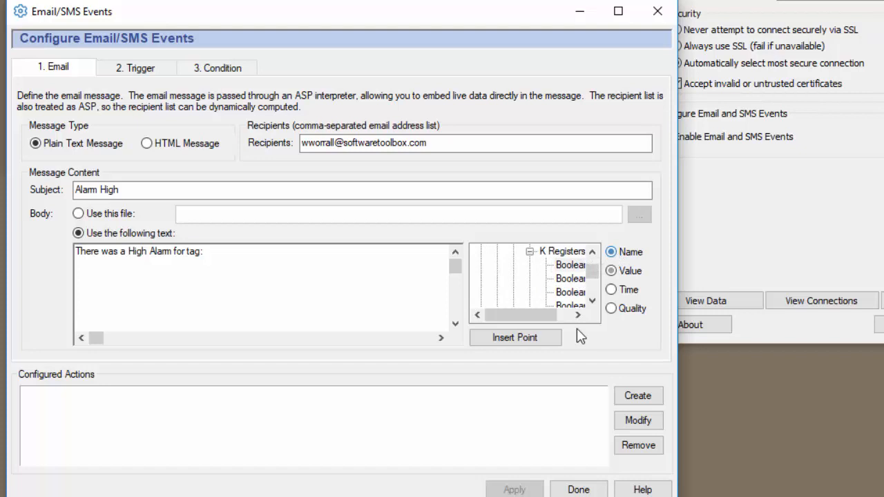
- Insert the Boolean1 tag name and add Quality and Timestamp lines to the body
{"action": "left_click", "coordinate": [515, 338]}
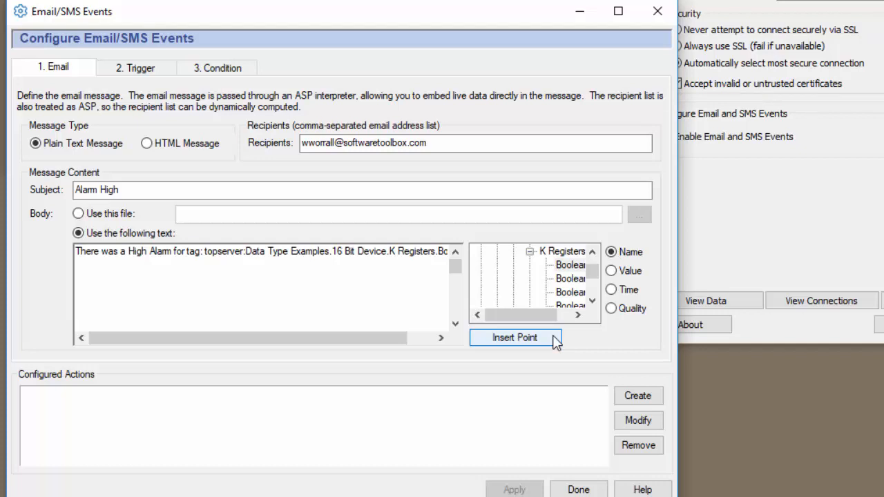
{"action": "left_click", "coordinate": [515, 338]}
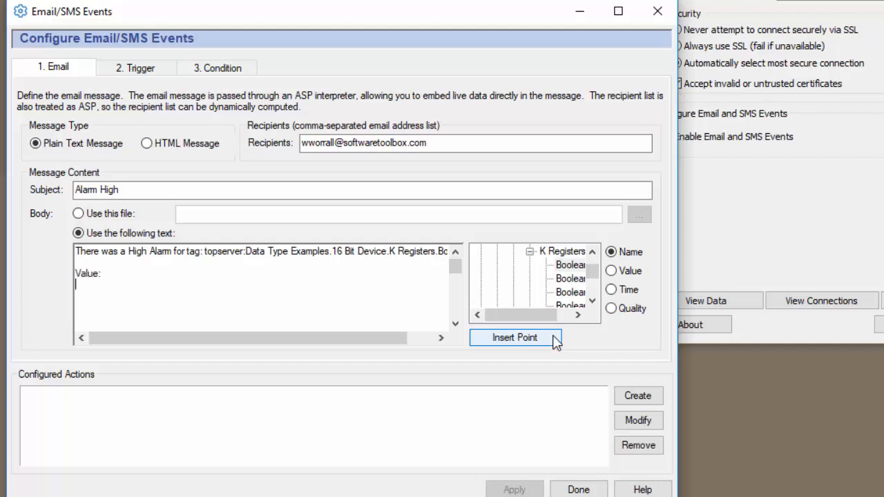
{"action": "type", "text": "Qaulity:"}
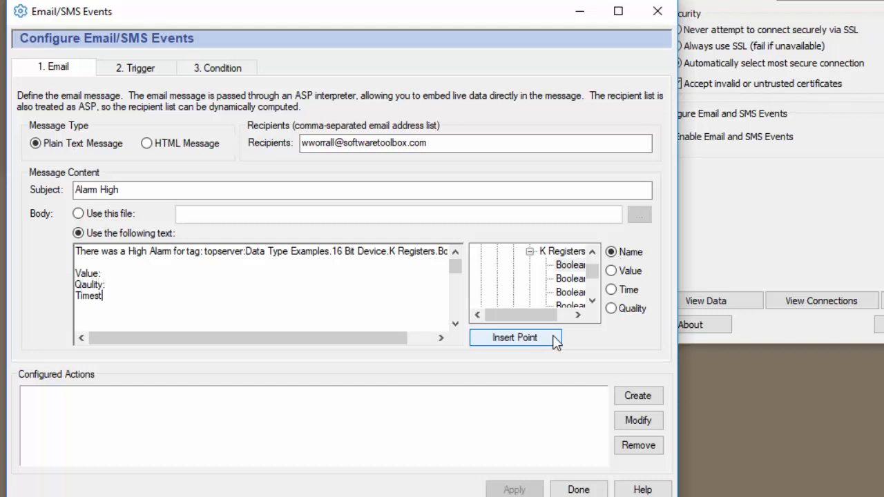
{"action": "type", "text": "amp: <%= PointTimeString(#$topserver:Data\\ Type\\ Examples.16\\ Bit\\ Device.K\\ Re"}
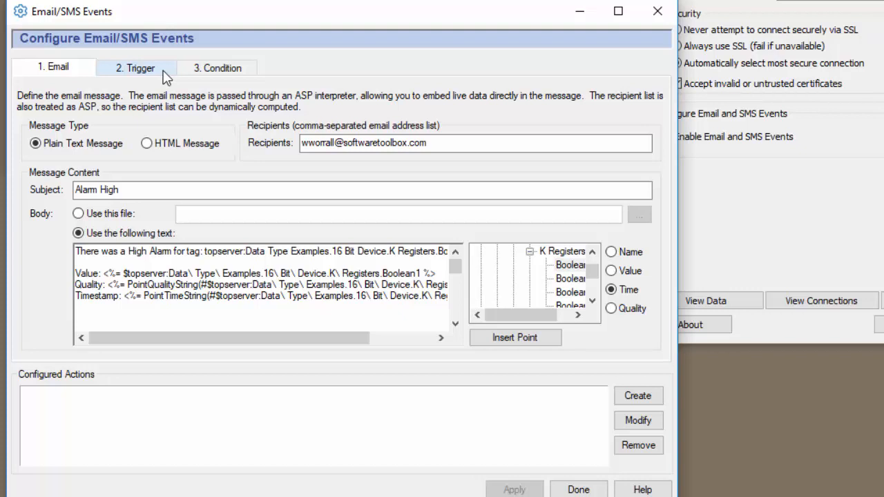
- Set the email trigger to Point Change on a topserver tag
{"action": "left_click", "coordinate": [136, 67]}
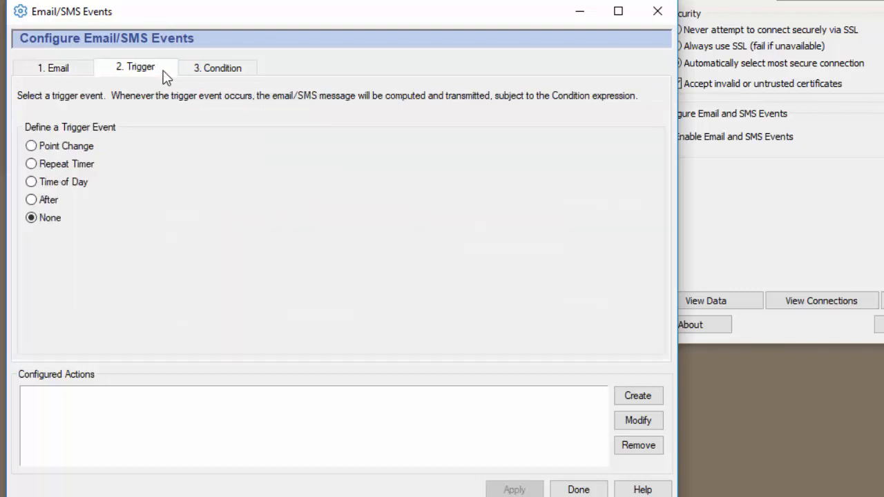
{"action": "left_click", "coordinate": [31, 146]}
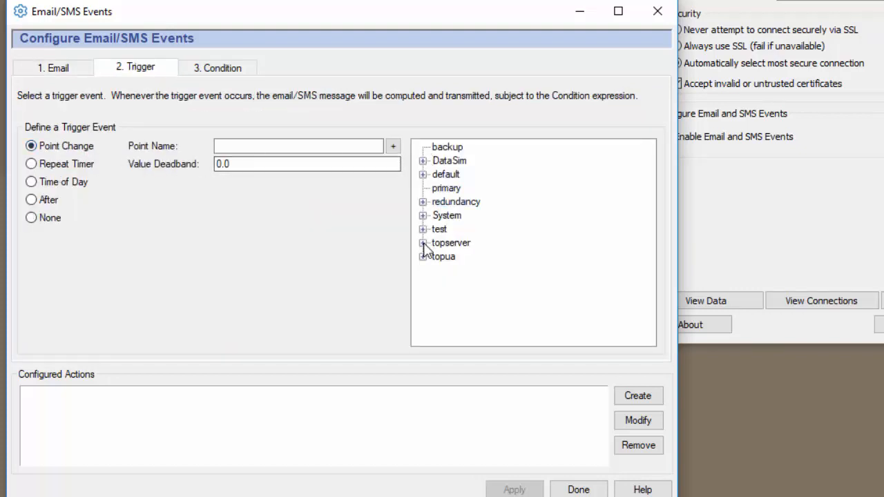
{"action": "left_click", "coordinate": [424, 242]}
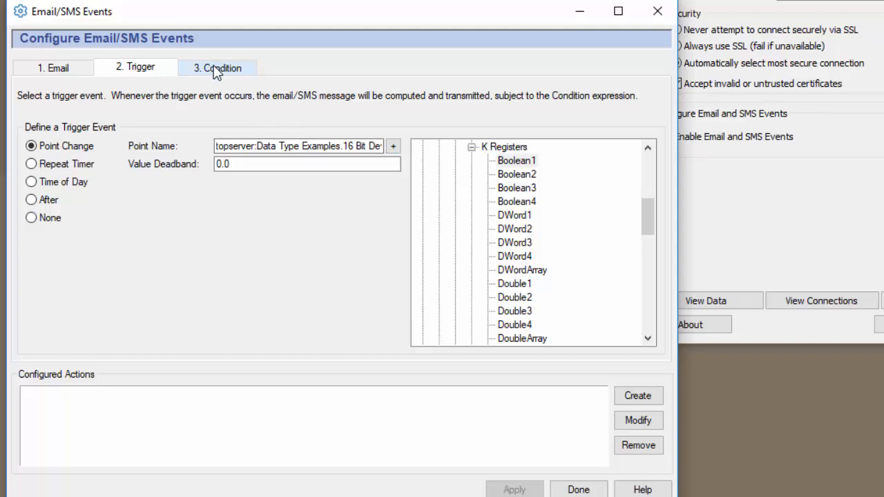
- Add the condition Boolean1 == 1 and save the alarm email event
{"action": "left_click", "coordinate": [217, 67]}
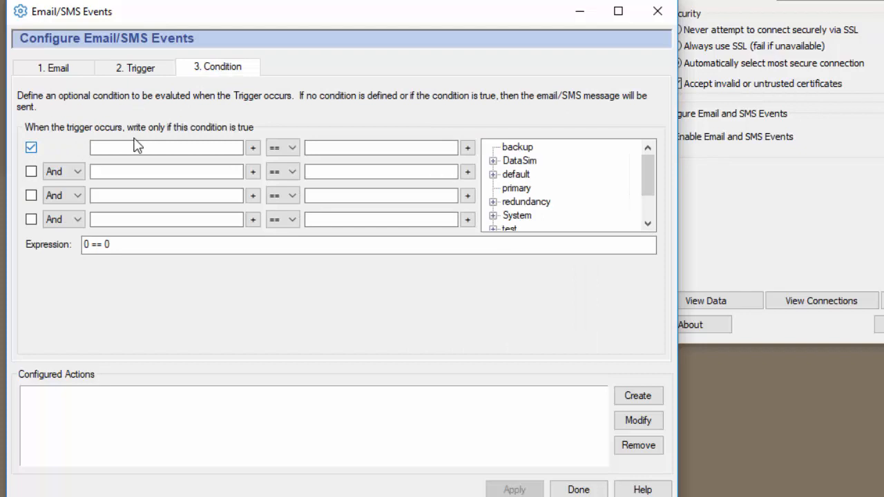
{"action": "scroll", "scroll_direction": "down", "scroll_amount": 3}
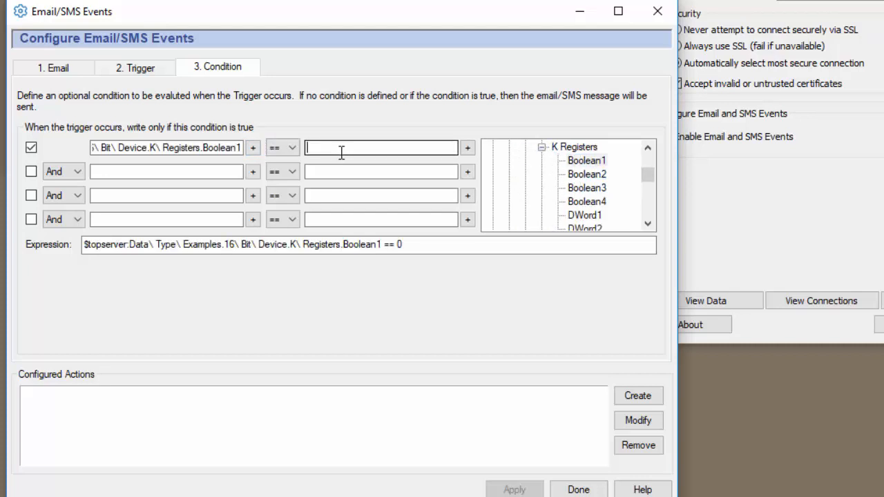
{"action": "type", "text": "1"}
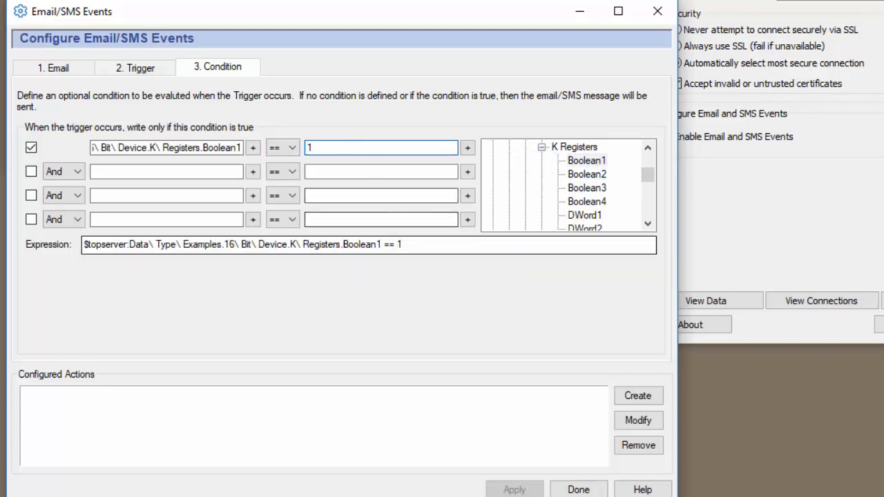
{"action": "left_click", "coordinate": [637, 395]}
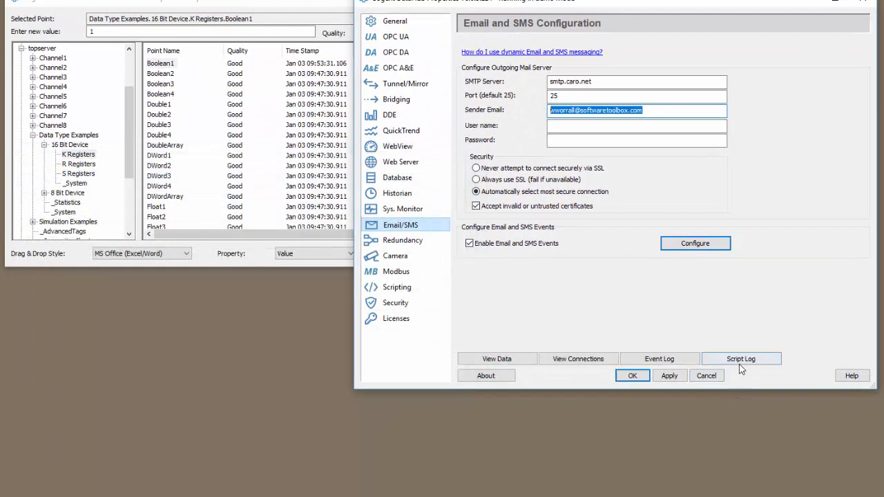
- Clear the Script Log, then enter 1 as Boolean1's new value
{"action": "left_click", "coordinate": [740, 359]}
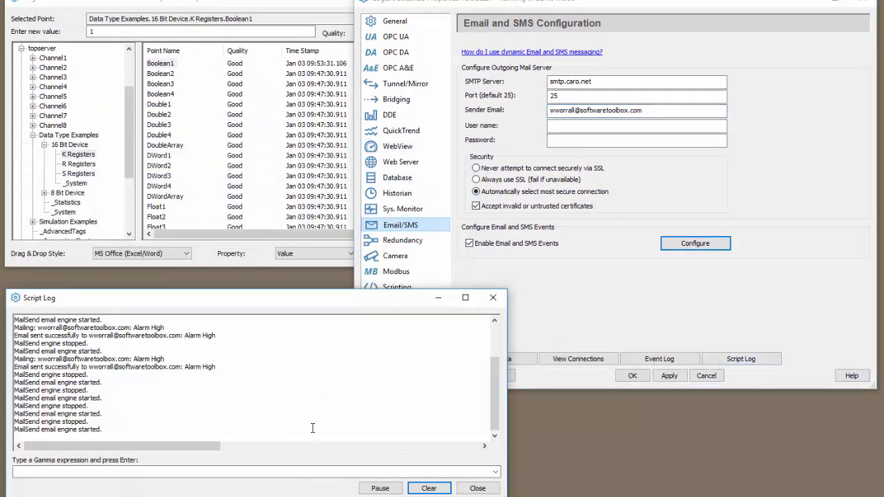
{"action": "left_click", "coordinate": [428, 489]}
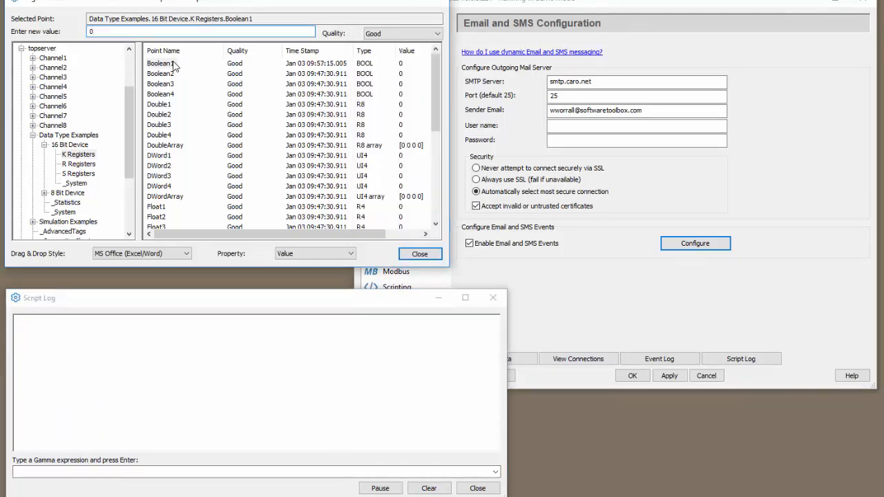
{"action": "type", "text": "1"}
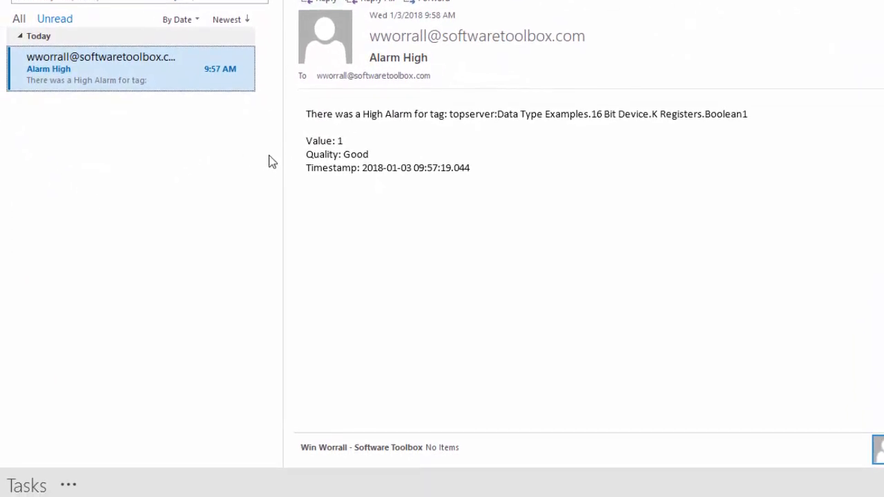
{"action": "mouse_move", "coordinate": [389, 97]}
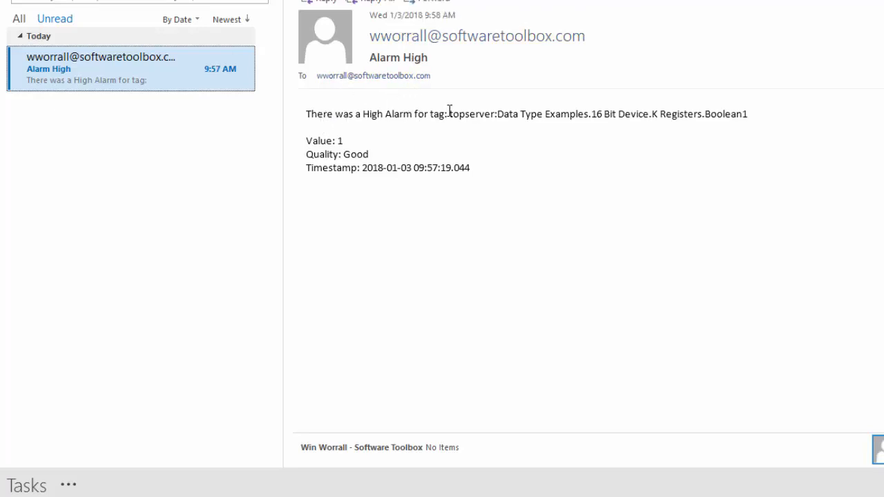
{"action": "mouse_move", "coordinate": [645, 116]}
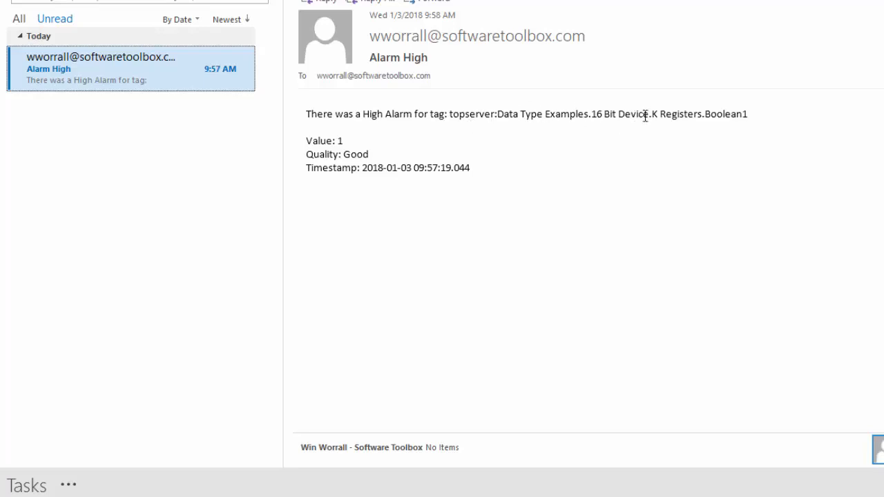
{"action": "mouse_move", "coordinate": [374, 155]}
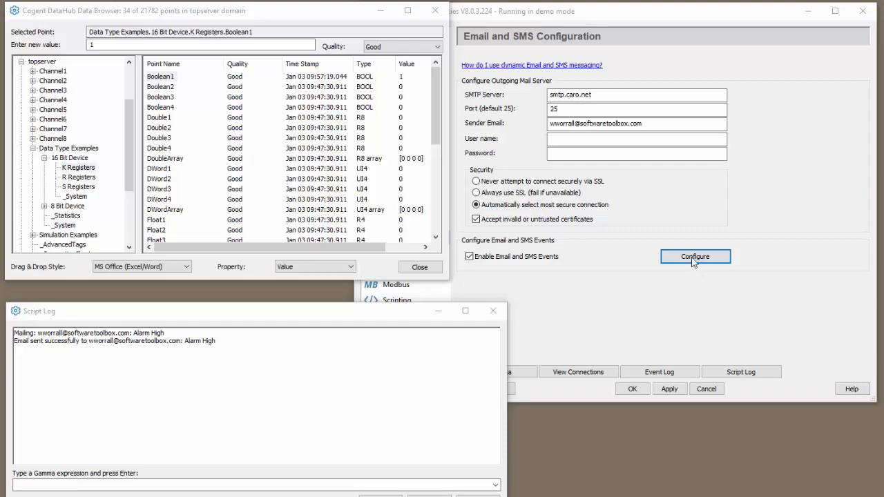
{"action": "left_click", "coordinate": [695, 257]}
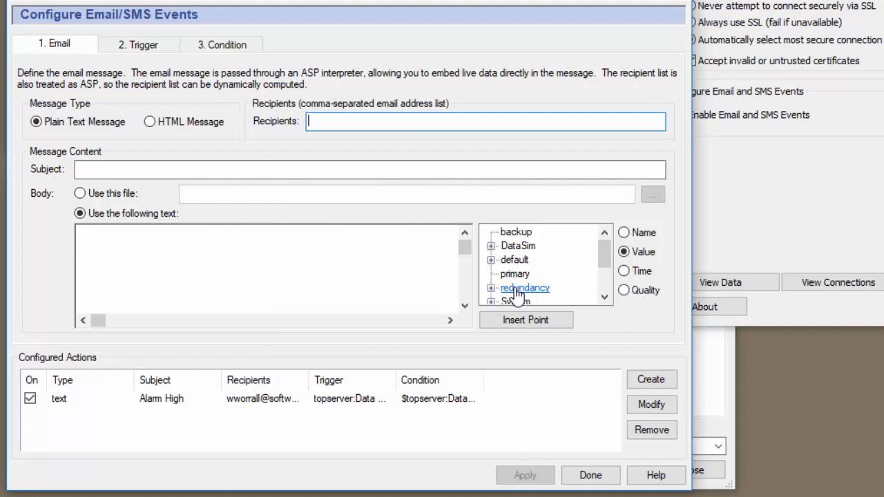
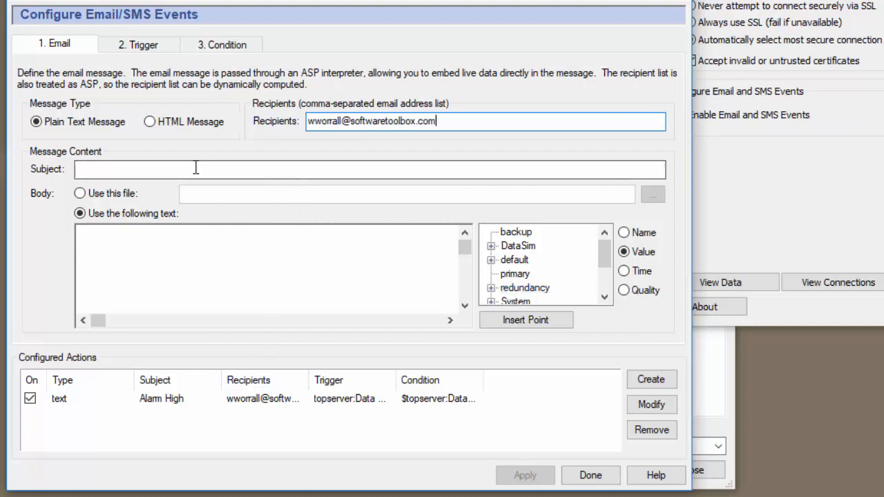
{"action": "type", "text": "Valu"}
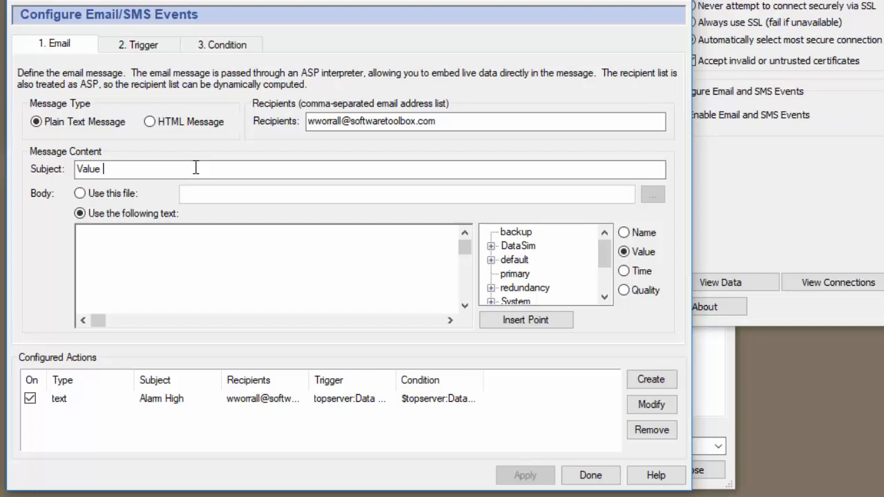
{"action": "type", "text": "exceeded"}
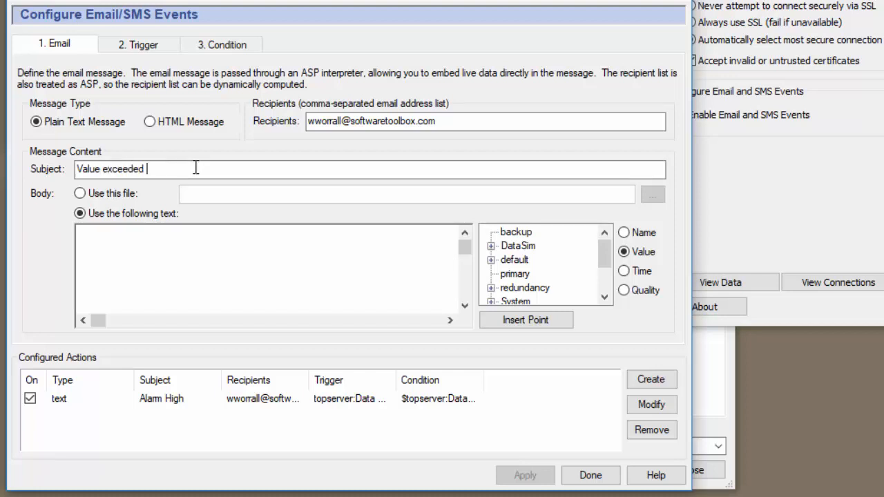
{"action": "type", "text": "High"}
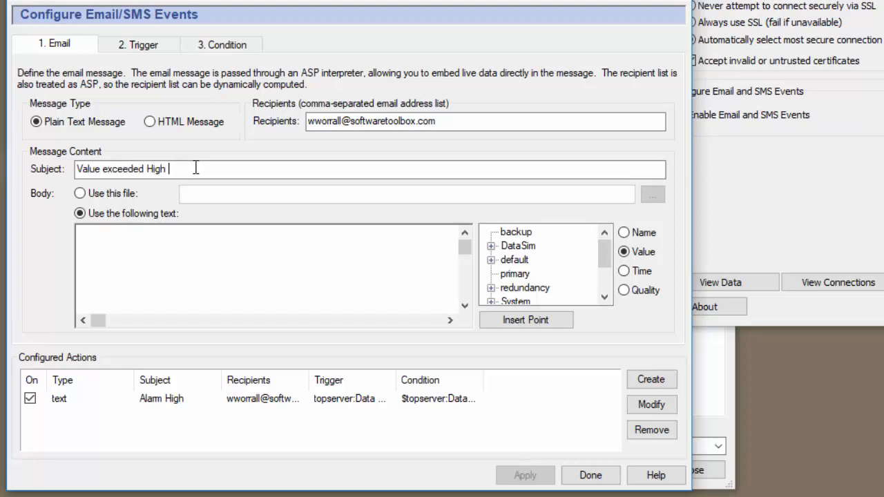
{"action": "type", "text": "Limit"}
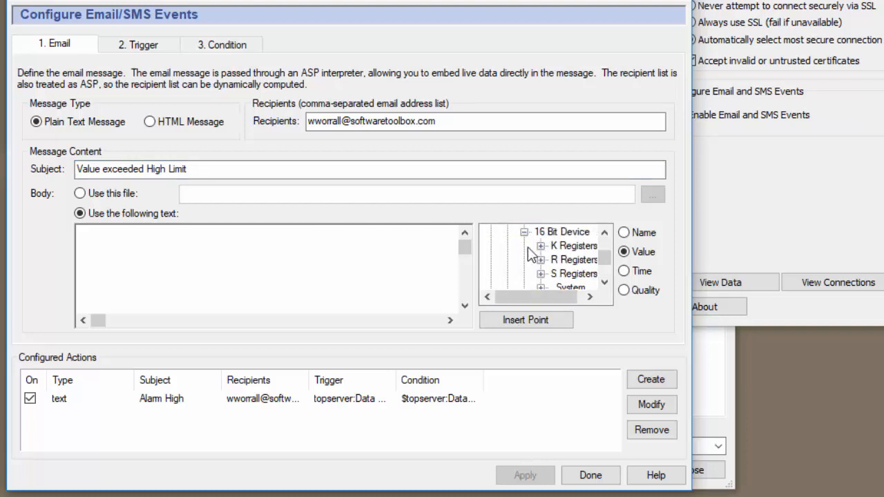
- Insert the Double1 tag name into the body and type 'The change'
{"action": "left_click", "coordinate": [541, 245]}
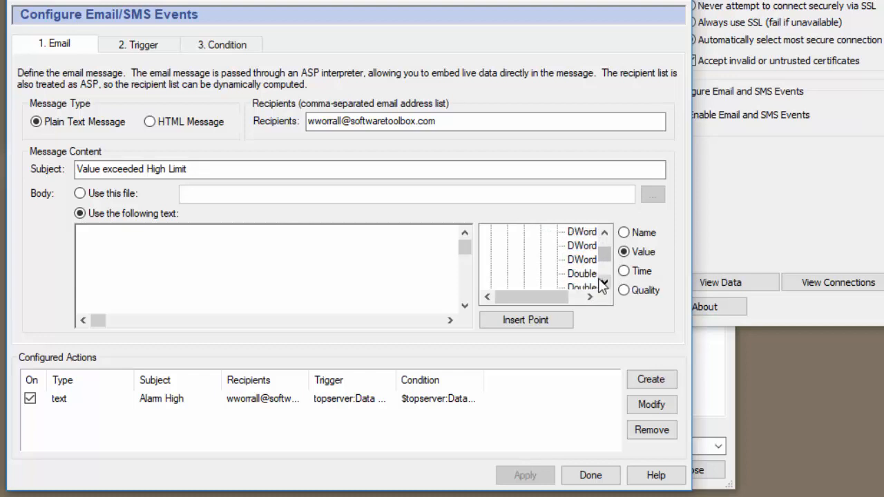
{"action": "left_click", "coordinate": [582, 274]}
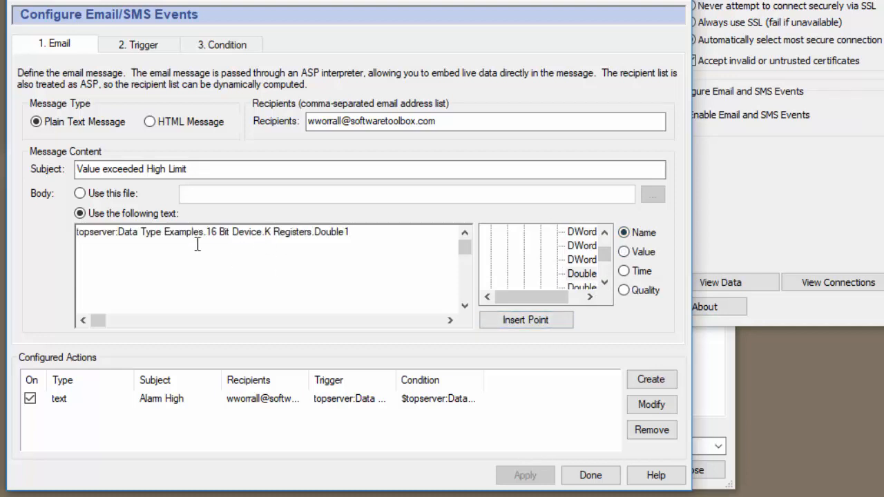
{"action": "type", "text": "The Tag"}
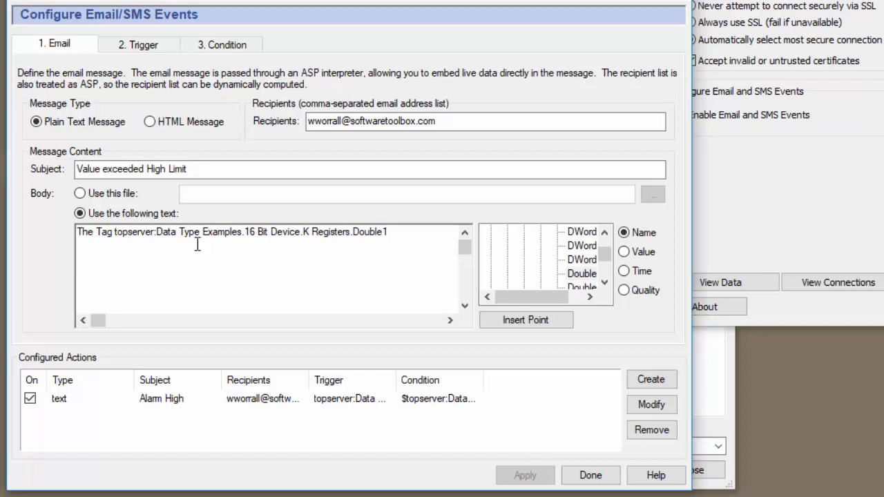
{"action": "type", "text": "changed to"}
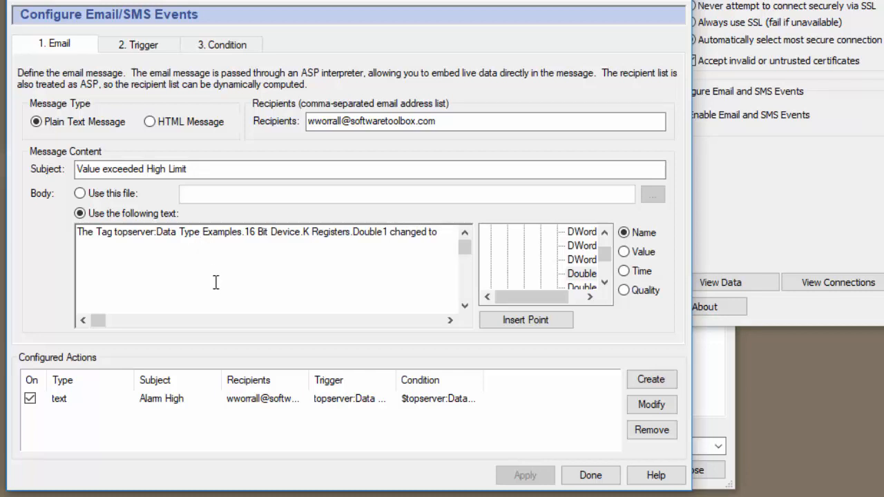
- Insert Double1's live value, timestamp and quality expressions into the message
{"action": "left_click", "coordinate": [623, 251]}
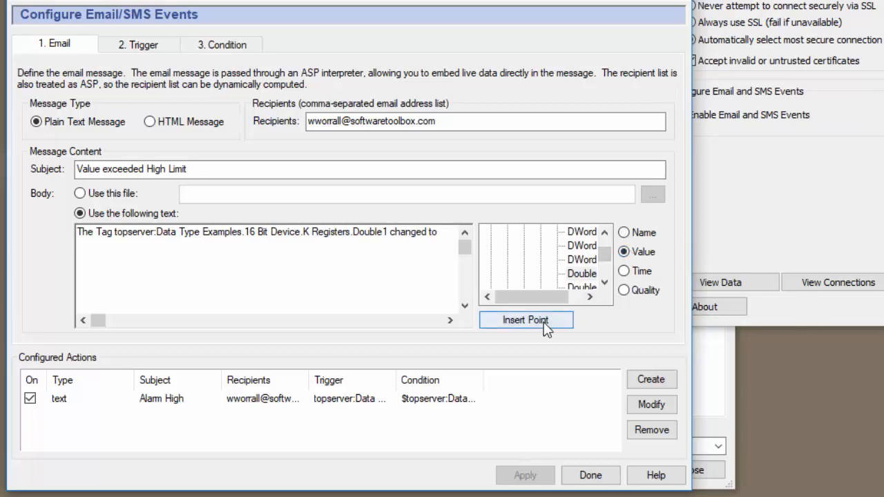
{"action": "left_click", "coordinate": [525, 320]}
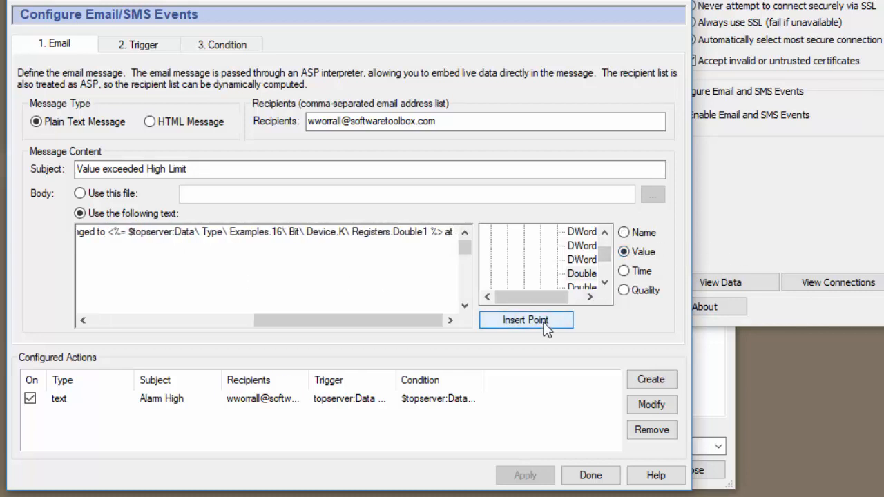
{"action": "left_click", "coordinate": [623, 271]}
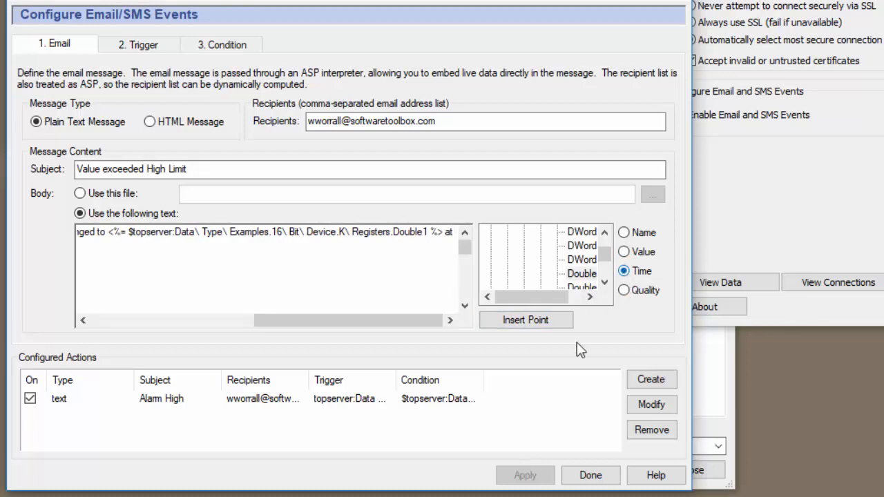
{"action": "left_click", "coordinate": [525, 320]}
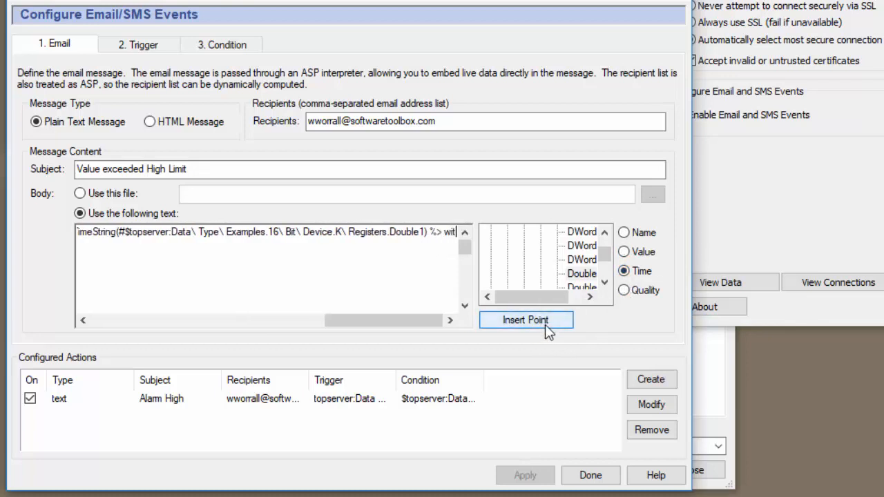
{"action": "left_click", "coordinate": [525, 320]}
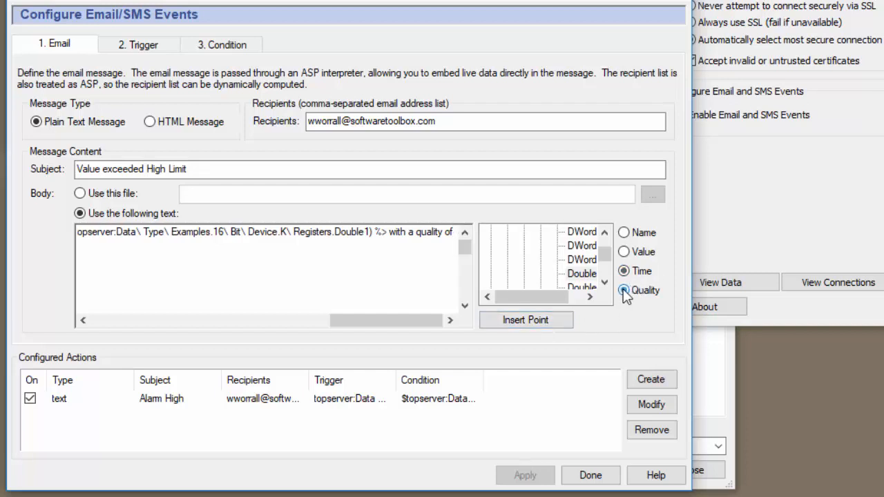
{"action": "left_click", "coordinate": [624, 290]}
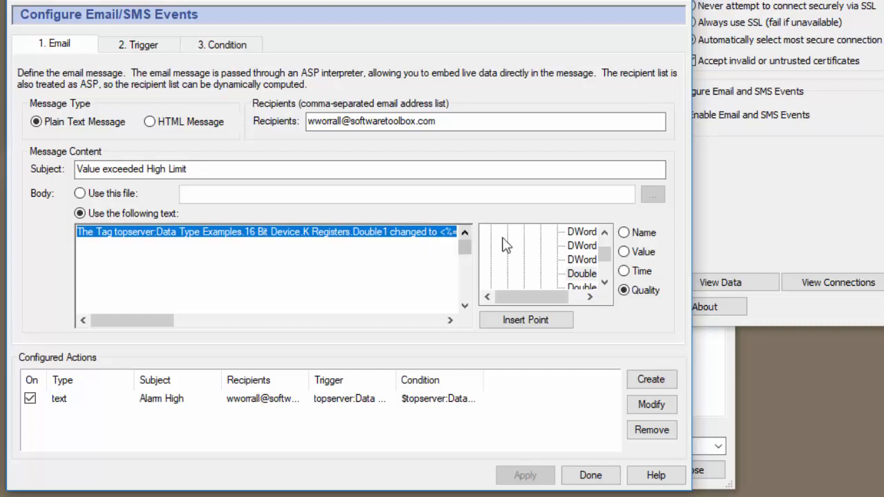
- Set the second email's trigger type to Point Change
{"action": "left_click", "coordinate": [138, 44]}
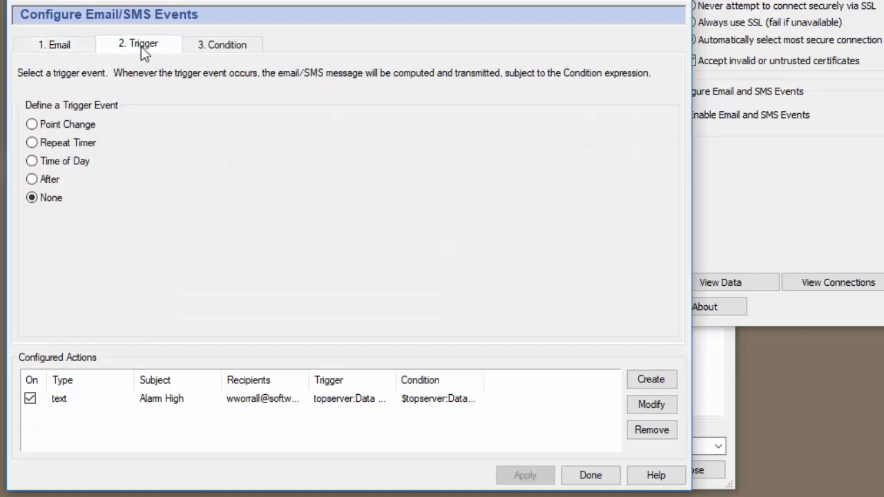
{"action": "left_click", "coordinate": [31, 124]}
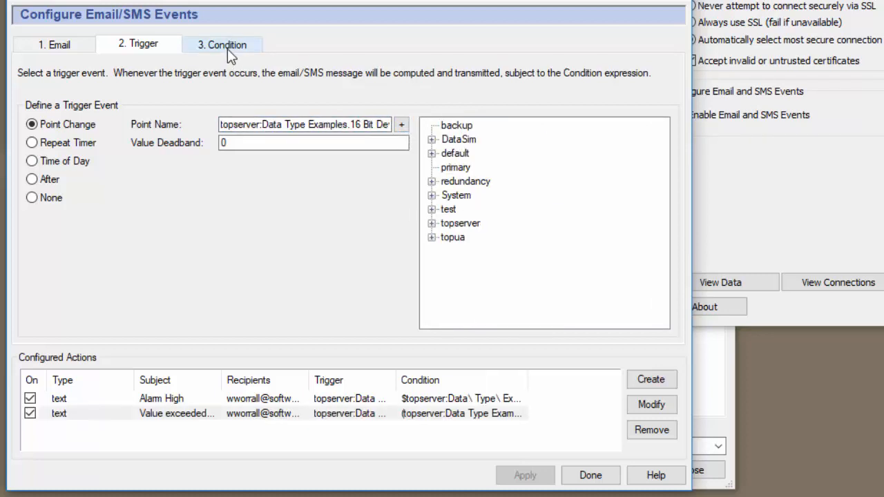
- On the Condition tab, make the first row read Double1 >= 100
{"action": "left_click", "coordinate": [222, 44]}
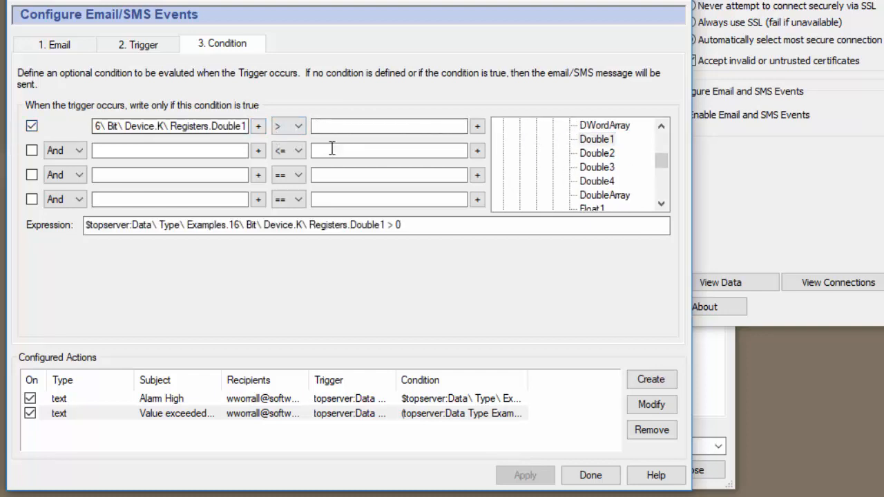
{"action": "left_click", "coordinate": [298, 126]}
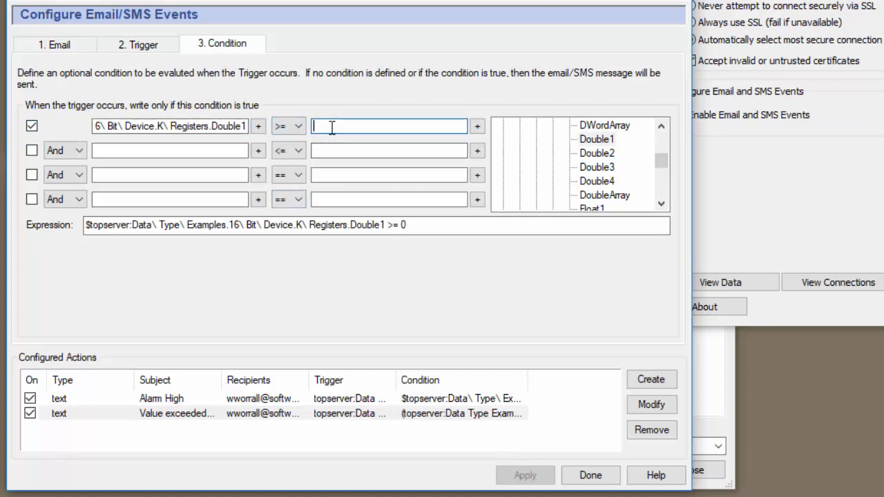
{"action": "type", "text": "100"}
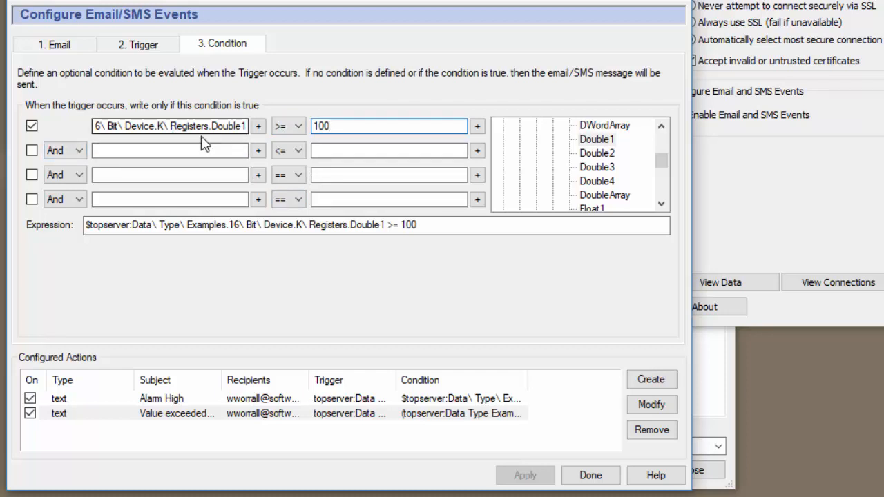
{"action": "mouse_move", "coordinate": [75, 183]}
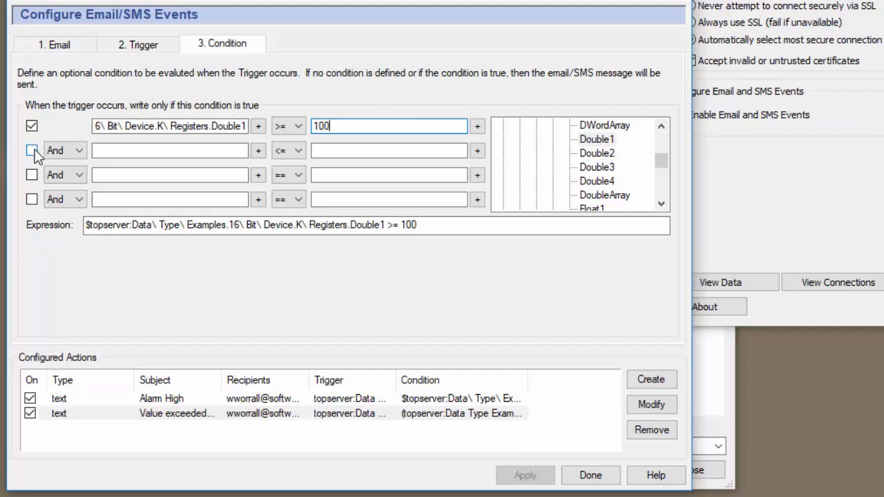
- Enable a second condition row requiring 'previous' < 100
{"action": "left_click", "coordinate": [32, 150]}
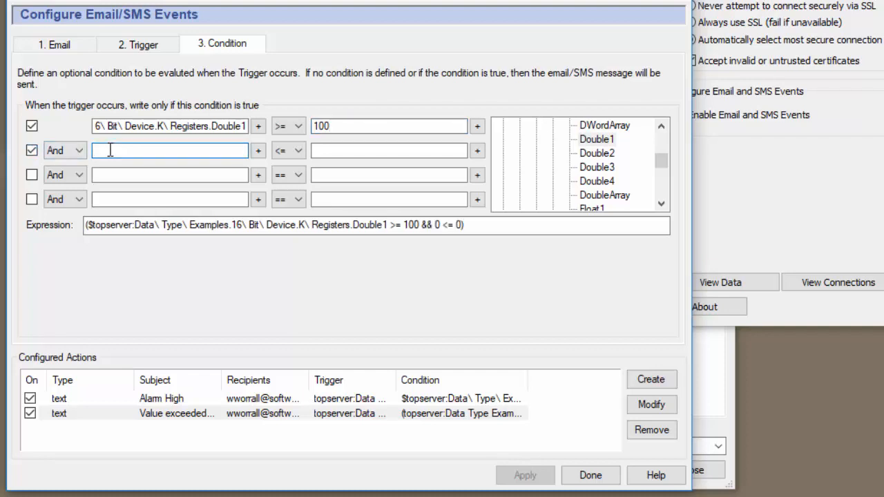
{"action": "type", "text": "pre"}
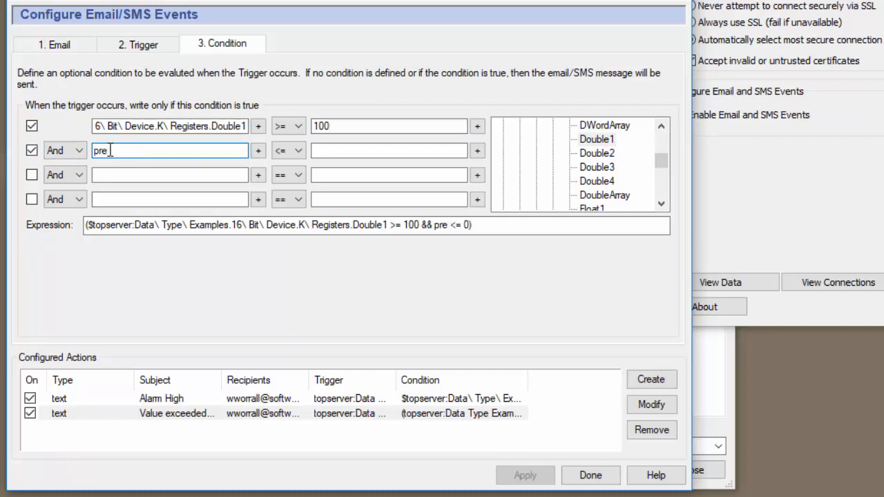
{"action": "type", "text": "vious"}
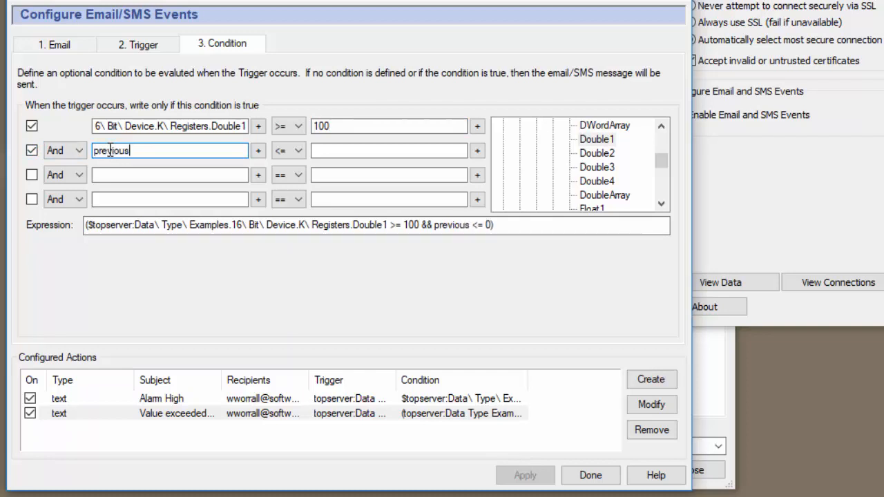
{"action": "left_click", "coordinate": [298, 151]}
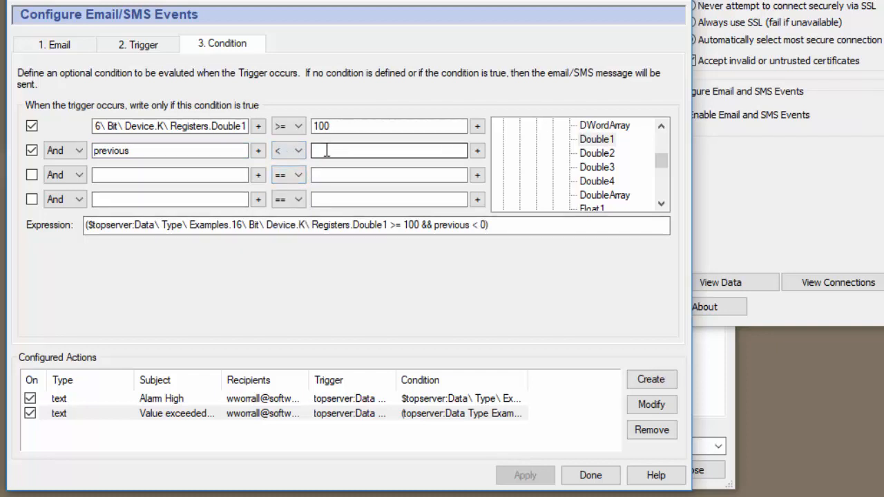
{"action": "type", "text": "100"}
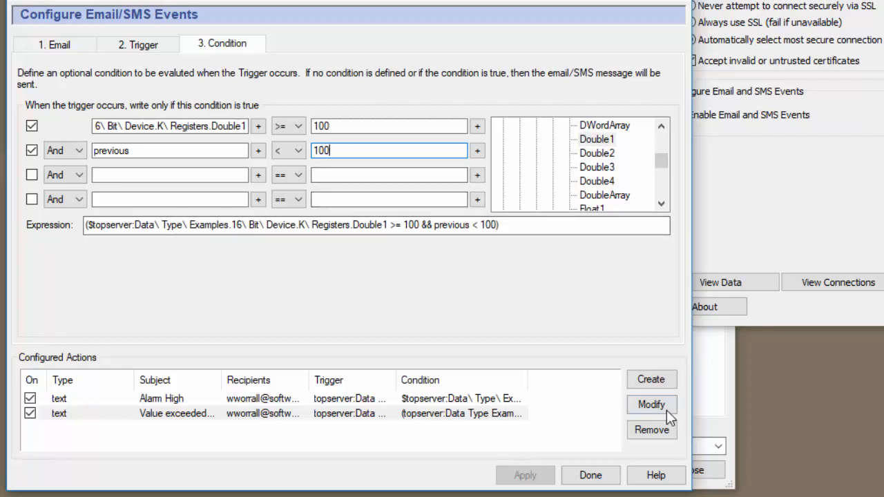
- Modify the high-limit action, finish event setup with Done, and apply the Email and SMS configuration
{"action": "left_click", "coordinate": [651, 405]}
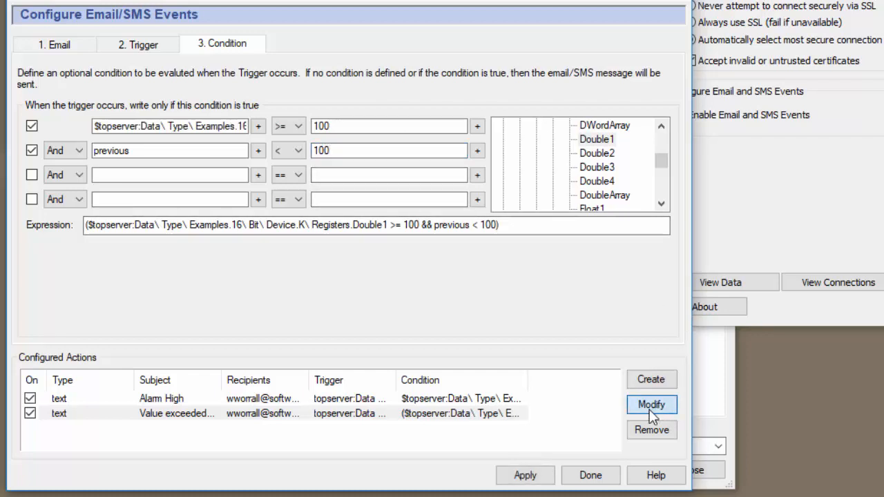
{"action": "mouse_move", "coordinate": [621, 364]}
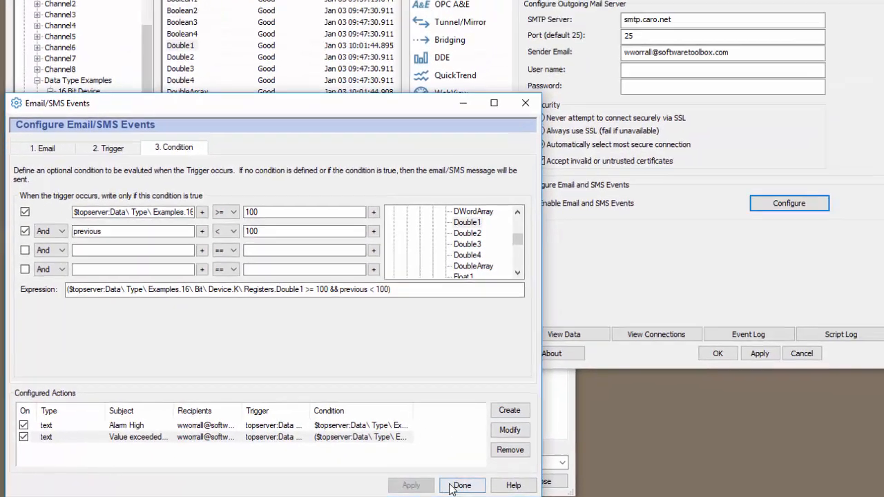
{"action": "left_click", "coordinate": [461, 486]}
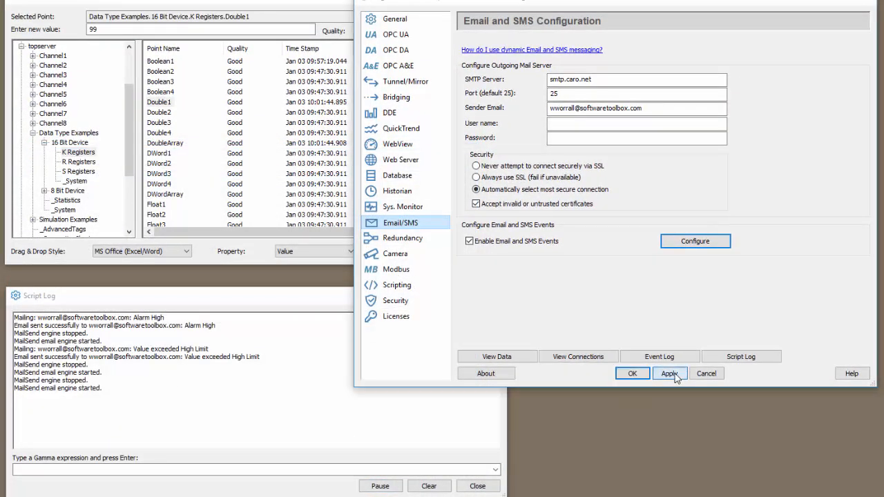
{"action": "left_click", "coordinate": [669, 374]}
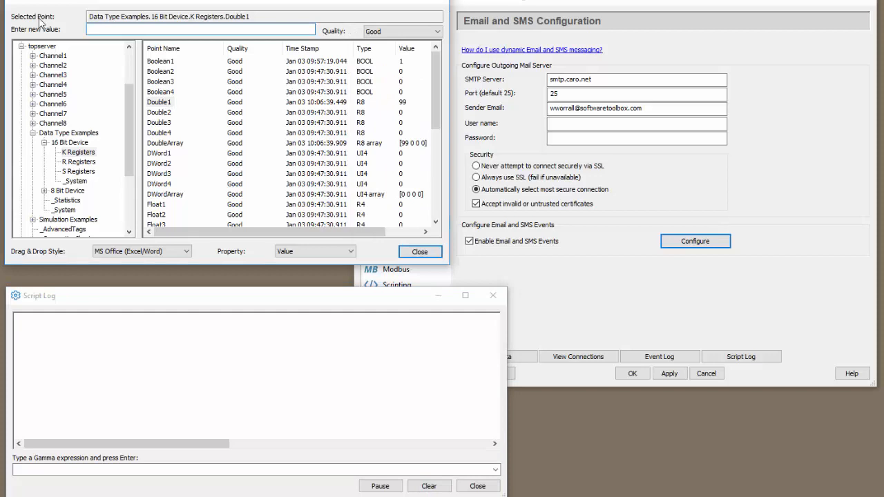
{"action": "type", "text": "105"}
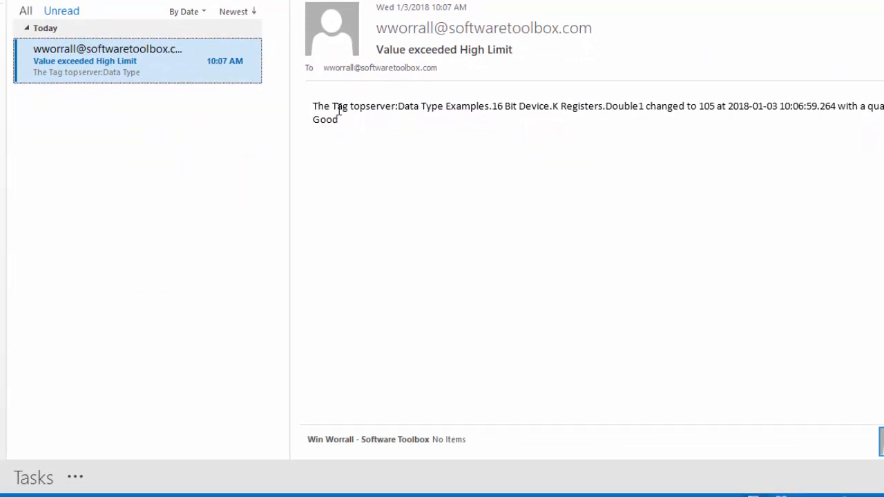
{"action": "mouse_move", "coordinate": [608, 108]}
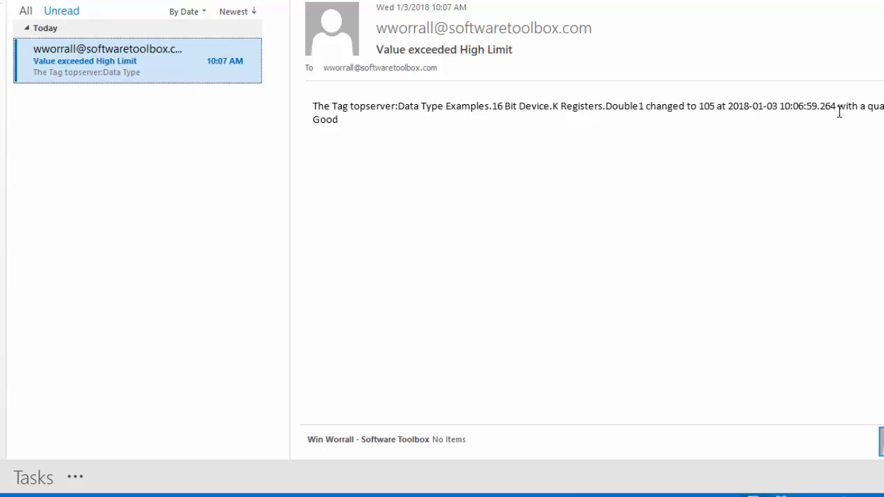
{"action": "mouse_move", "coordinate": [644, 120]}
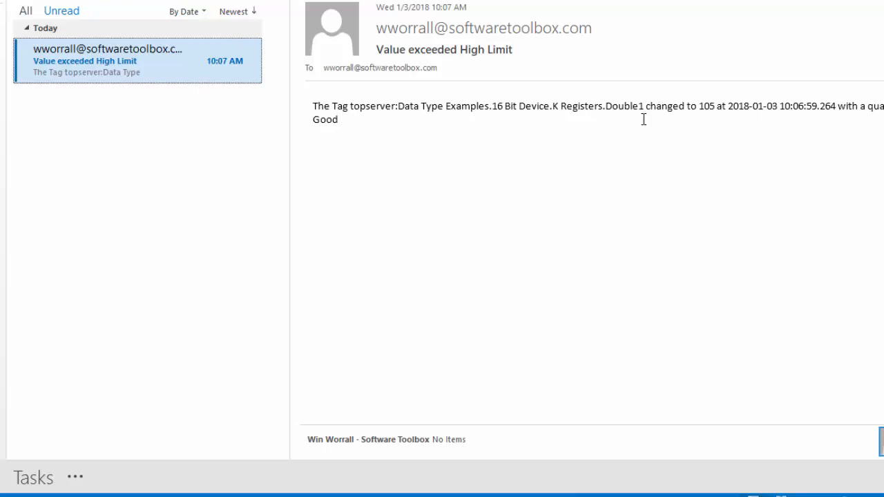
{"action": "mouse_move", "coordinate": [435, 140]}
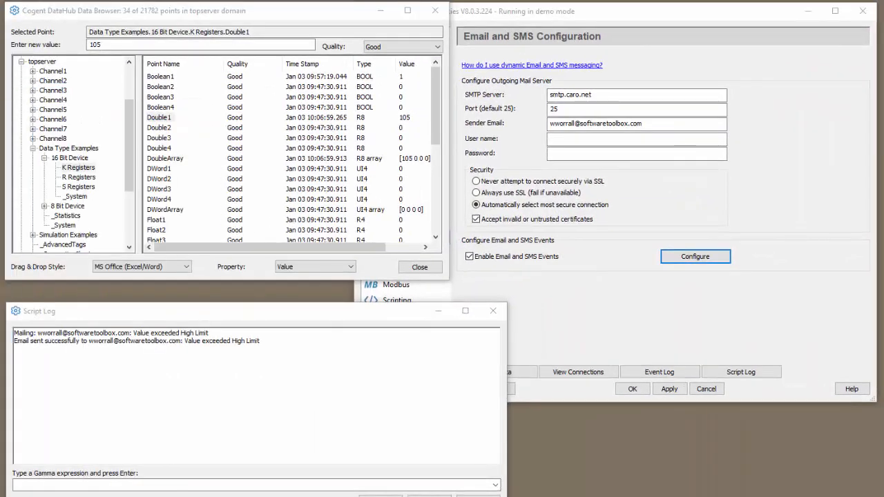
{"action": "mouse_move", "coordinate": [50, 81]}
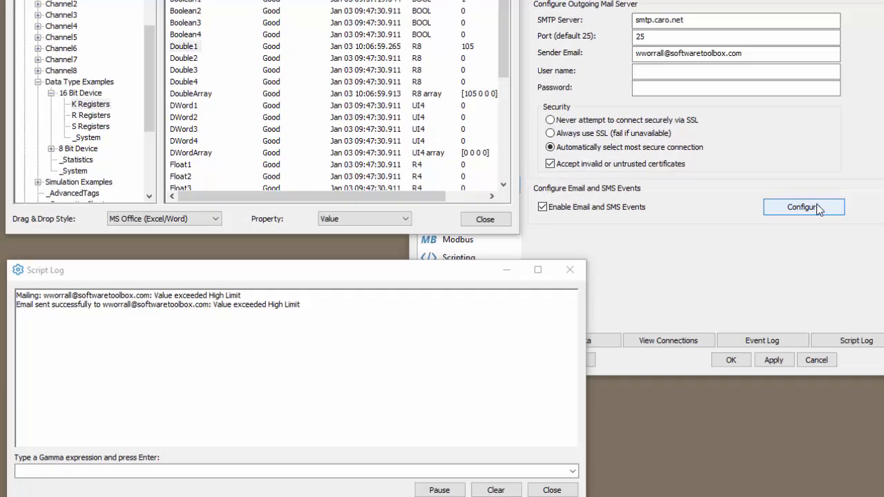
{"action": "left_click", "coordinate": [804, 208]}
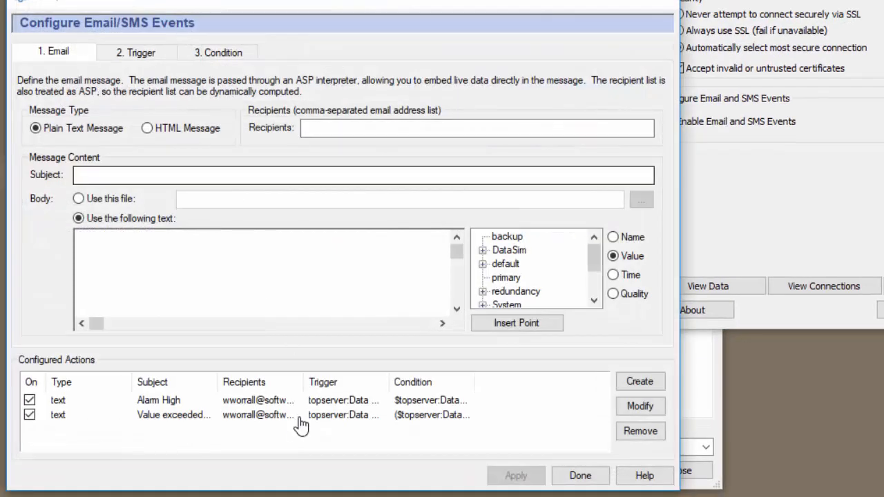
{"action": "left_click", "coordinate": [173, 415]}
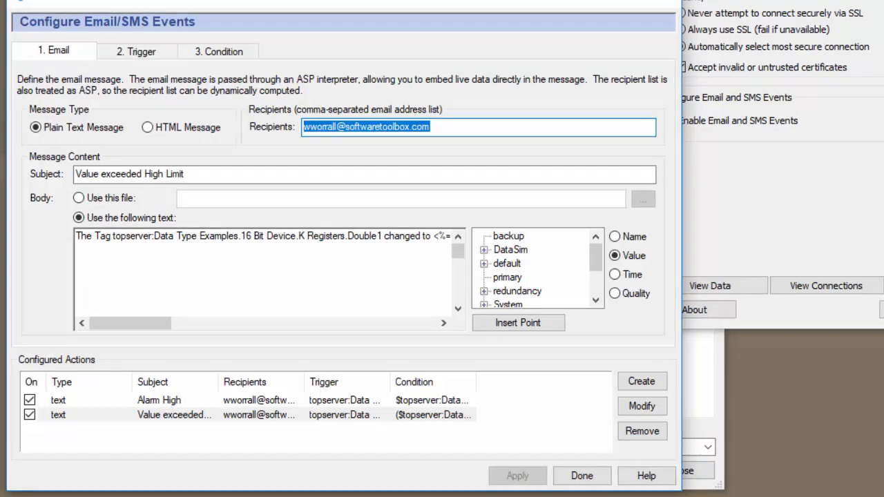
{"action": "type", "text": "v"}
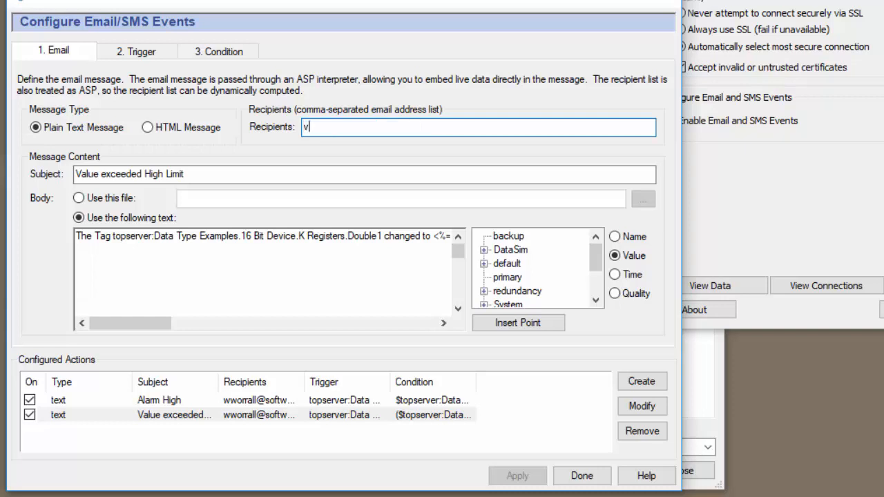
{"action": "type", "text": "text.com"}
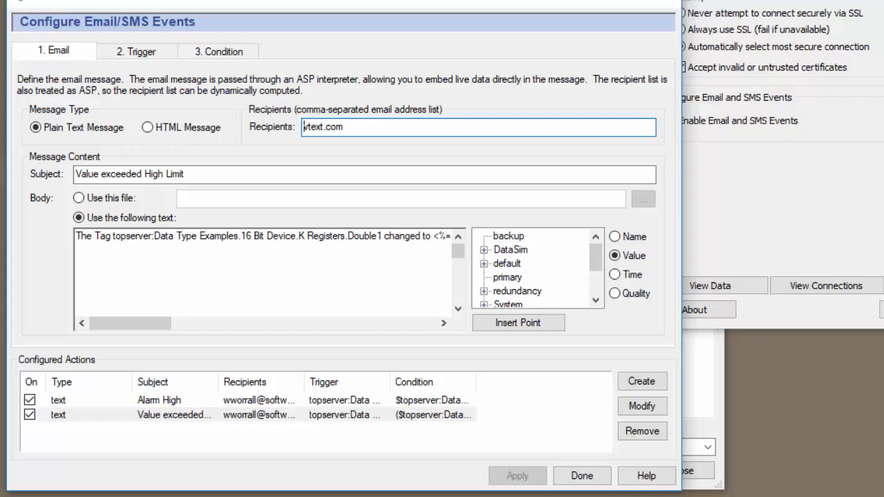
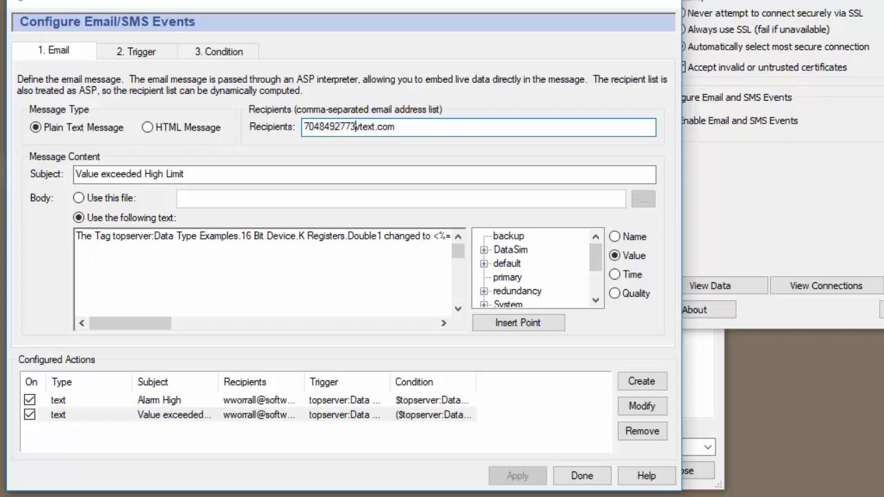
{"action": "type", "text": "@"}
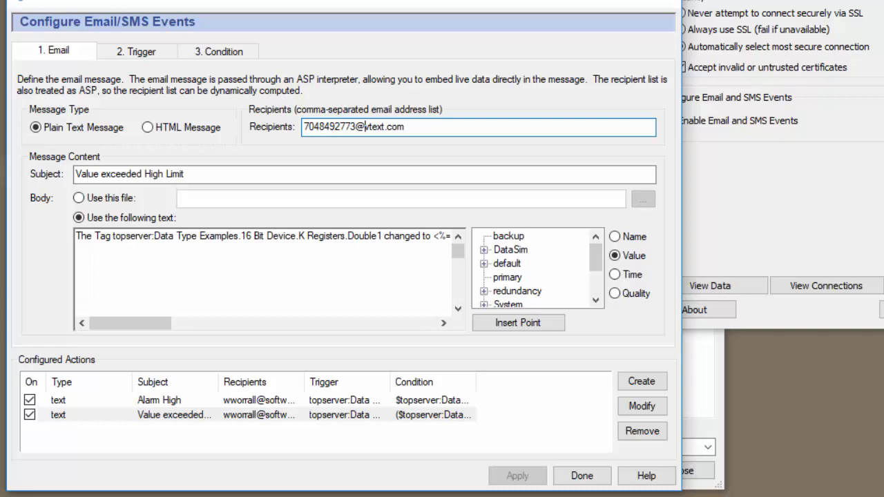